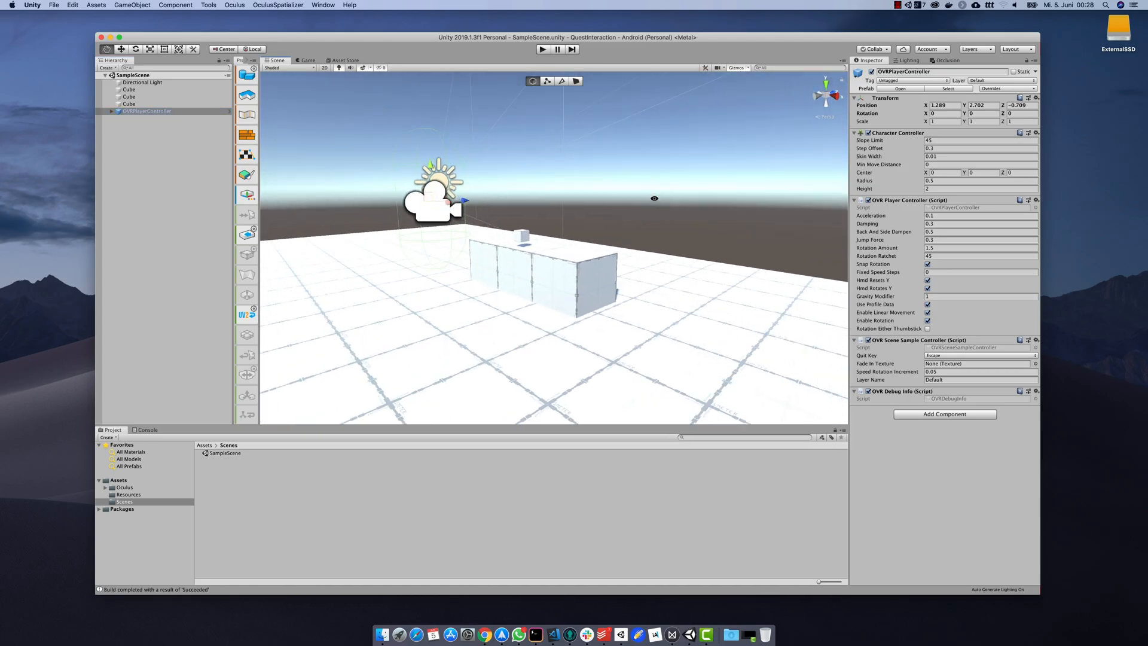
# - Set OVRPlayerController's Character Controller Radius to 0.3 and orbit around the blocks
pyautogui.click(541, 50)
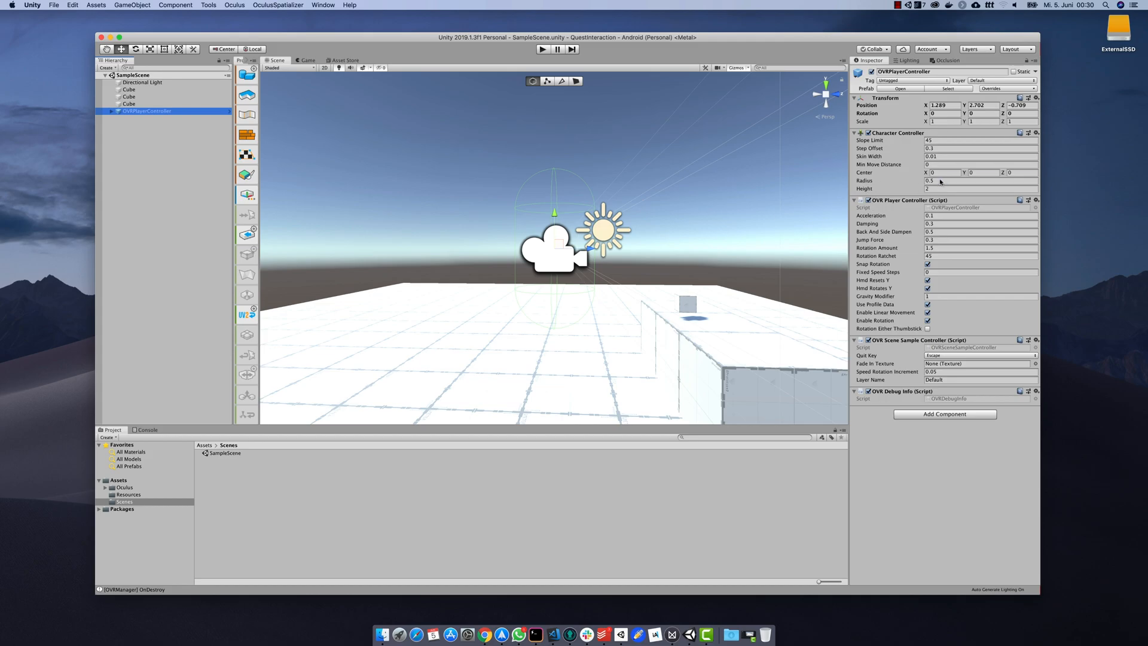
pyautogui.click(951, 180)
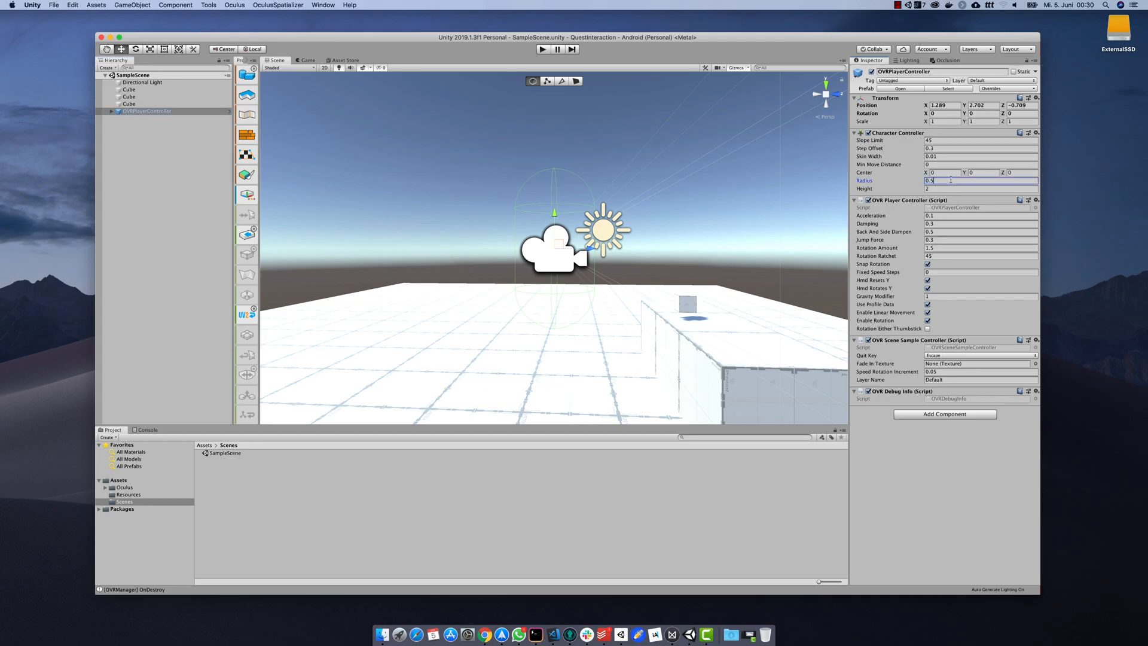
pyautogui.write('0.3')
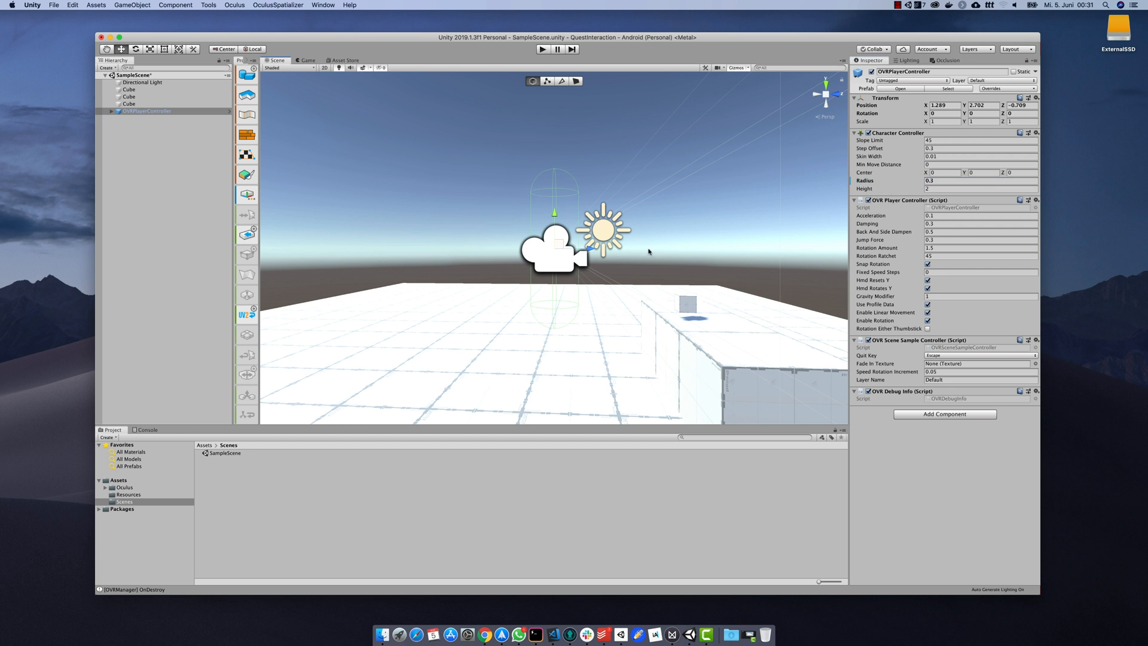
pyautogui.moveTo(580, 304)
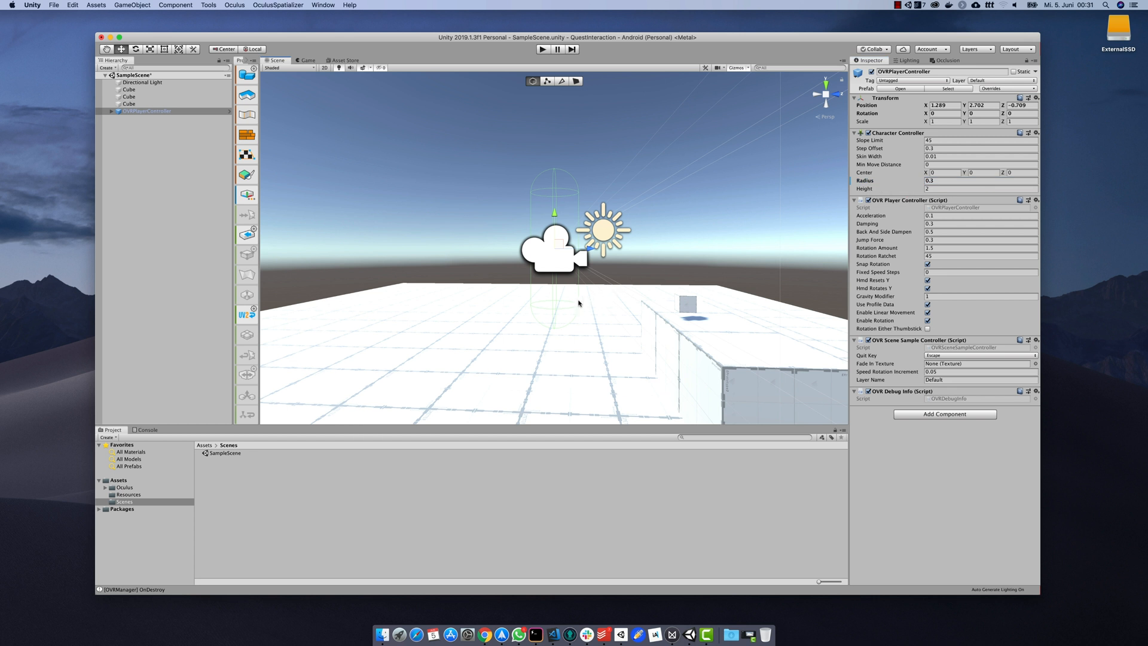
pyautogui.moveTo(579, 304); pyautogui.dragTo(648, 344)
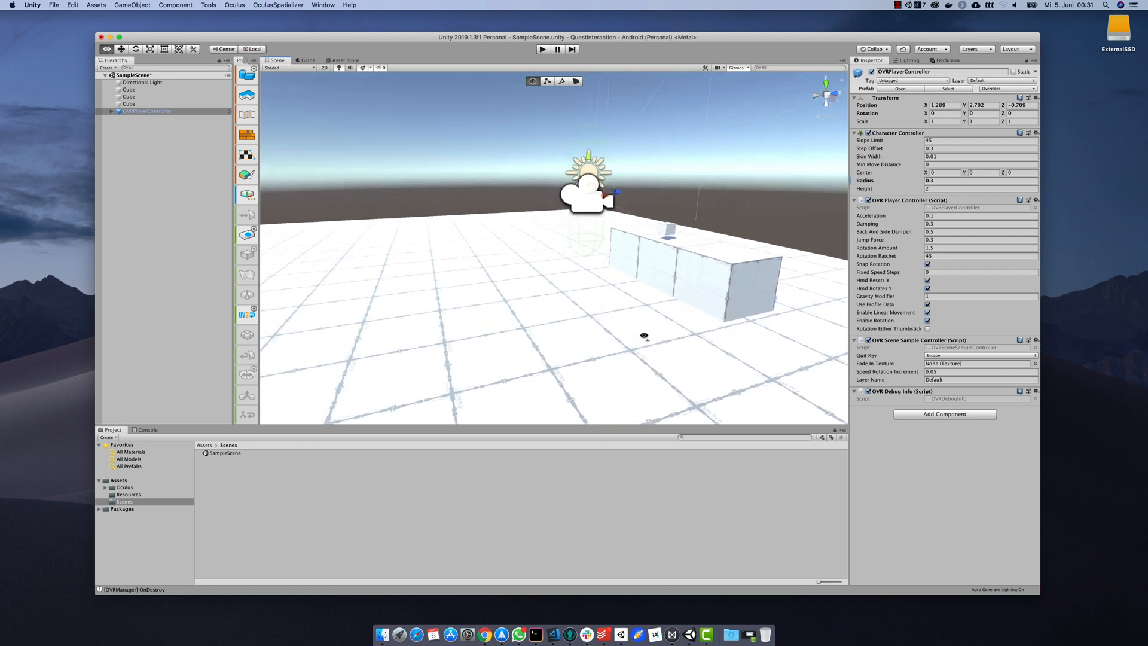
# - Apply ProBuilder vertex colors: orange on the long blocks, red on the small cube
pyautogui.click(130, 88)
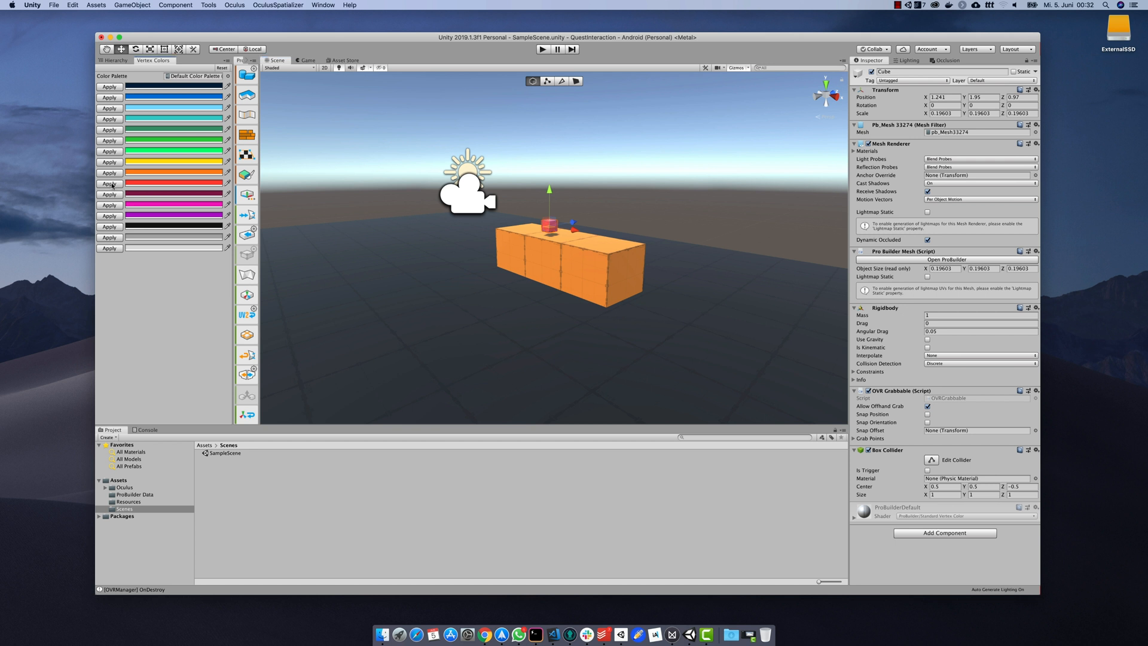
# - In Lighting settings, pick a cloudy skybox material found by searching 'sky'
pyautogui.click(907, 60)
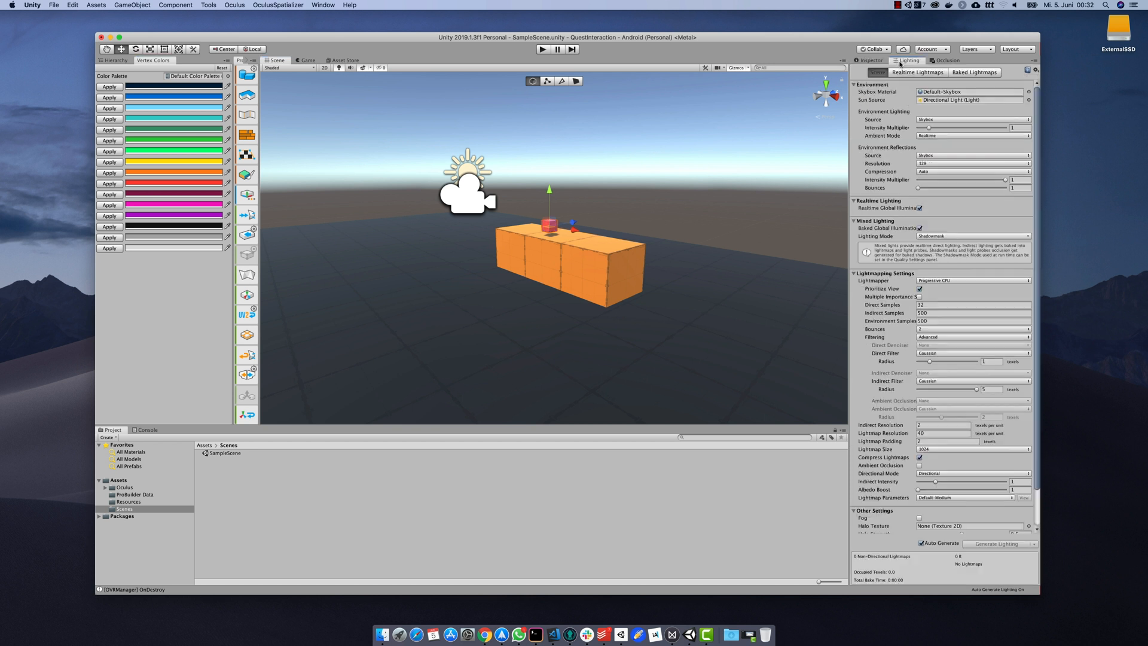
pyautogui.click(1029, 91)
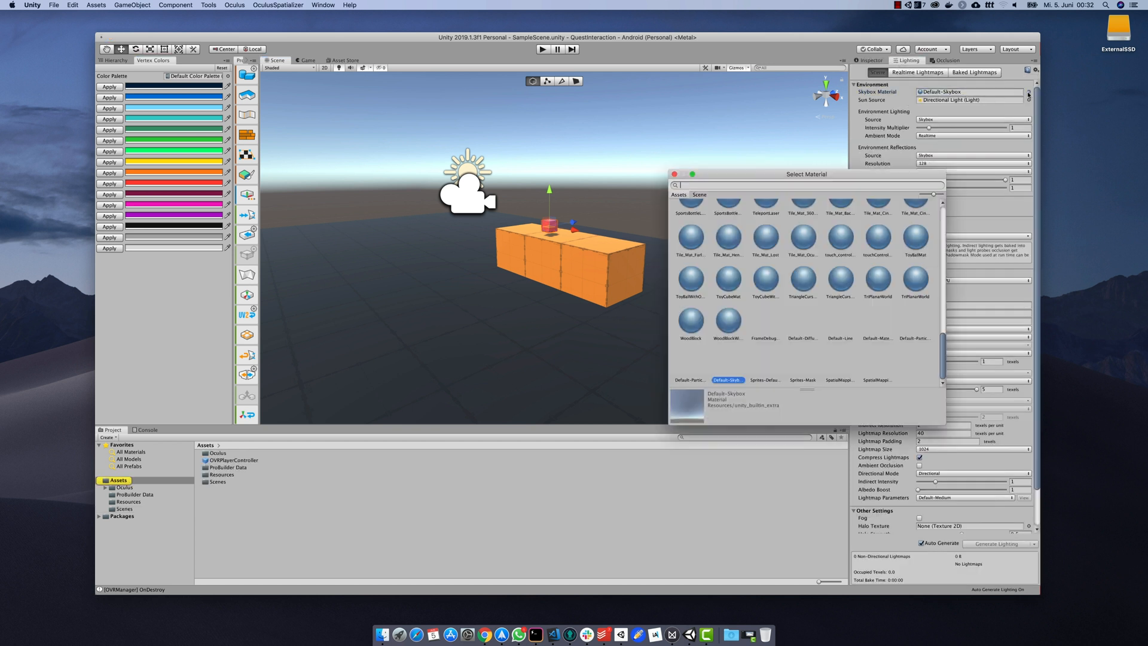
pyautogui.write('sky')
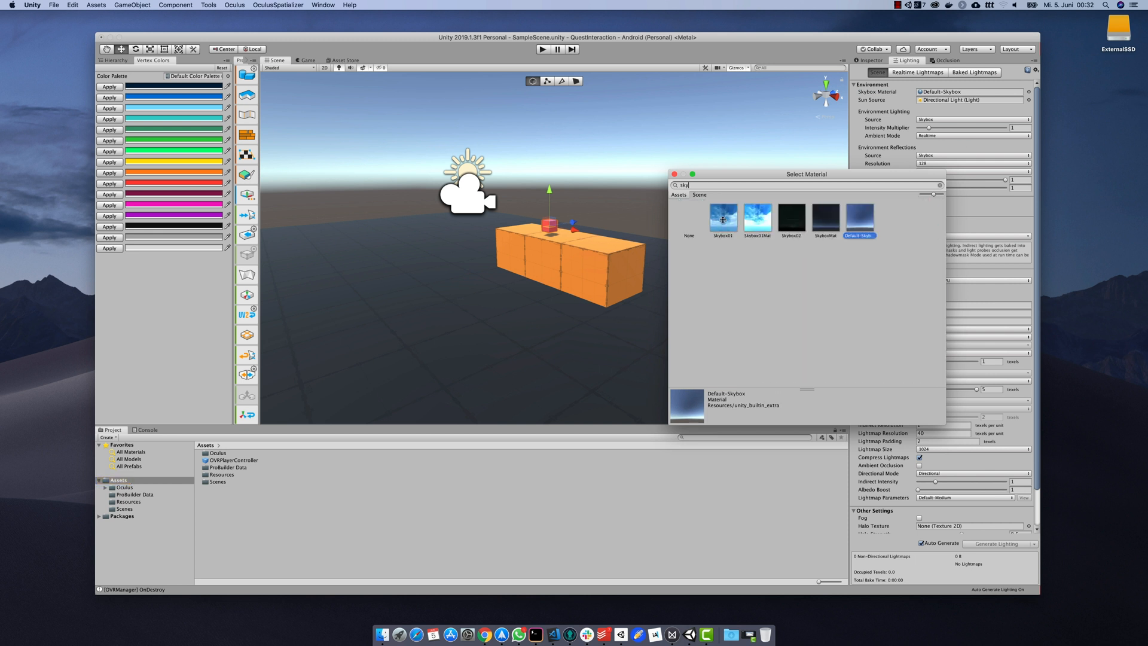
pyautogui.doubleClick(723, 220)
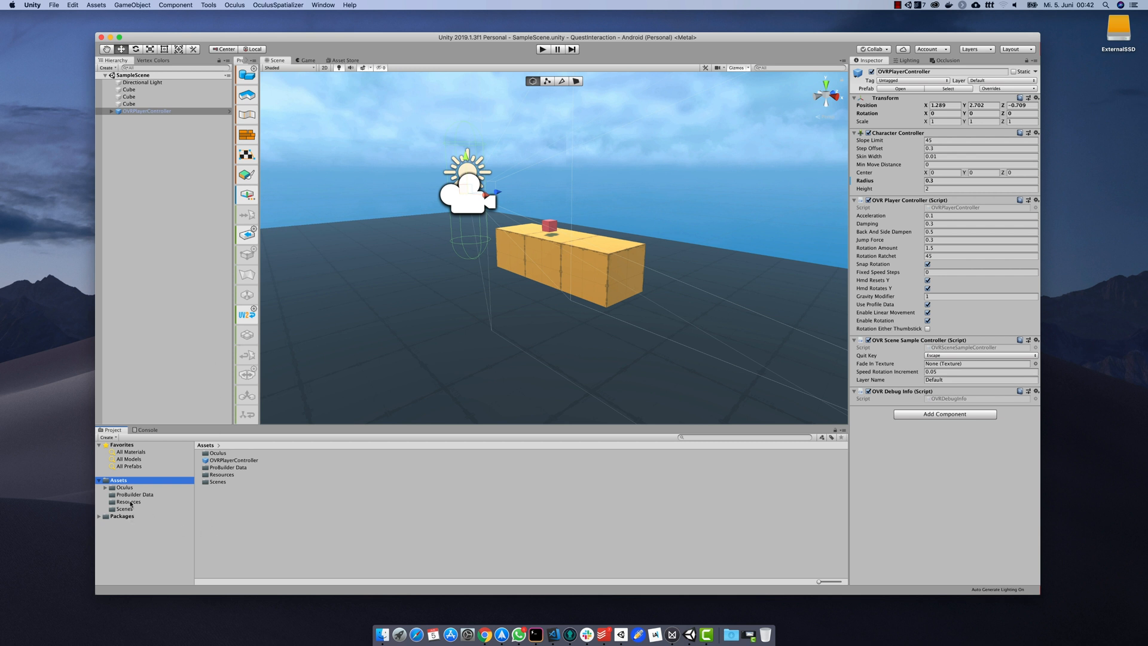
# - Browse to Oculus > SampleFramework > Core > AvatarGrab > Prefabs and take LocalAvatarWithGrab into the scene
pyautogui.click(107, 488)
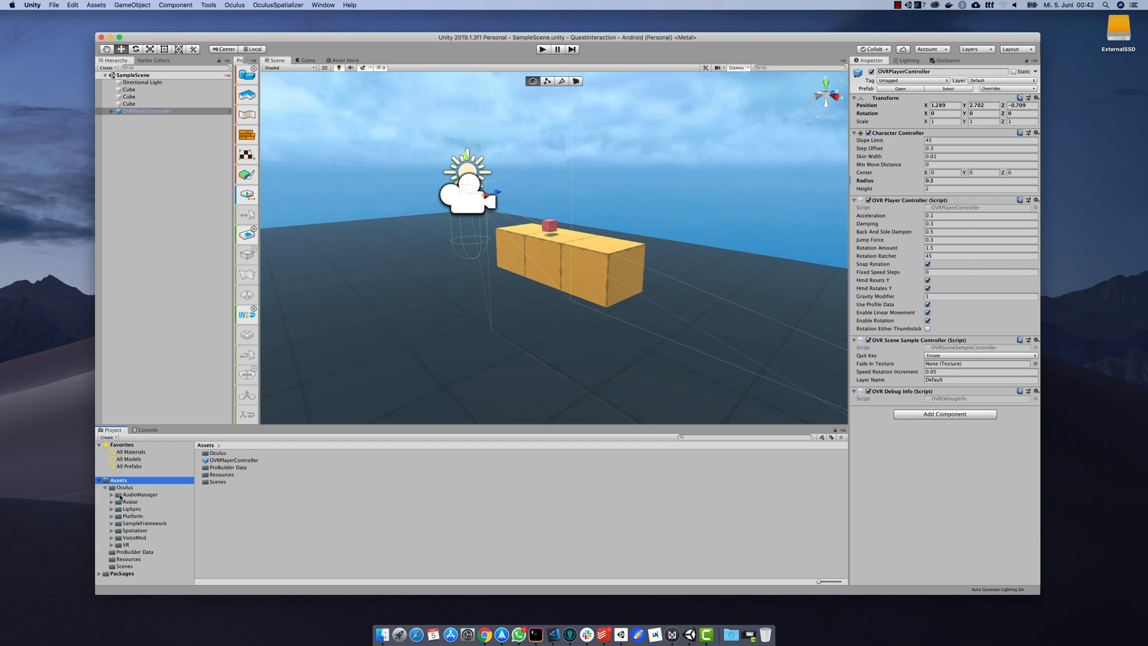
pyautogui.click(143, 523)
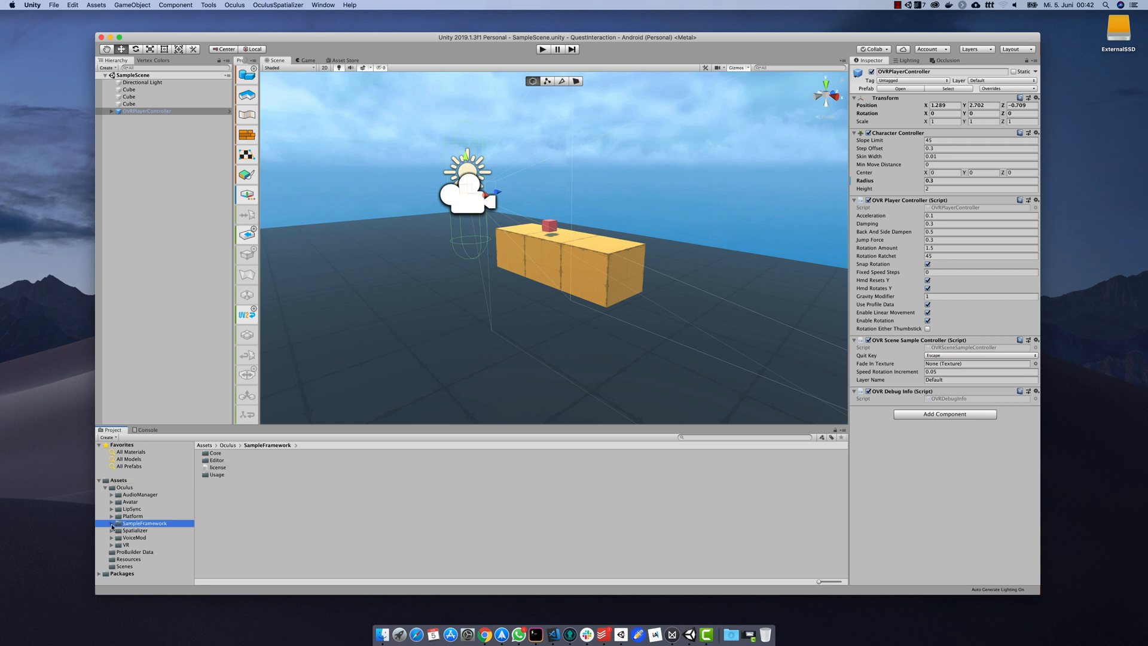
pyautogui.click(111, 524)
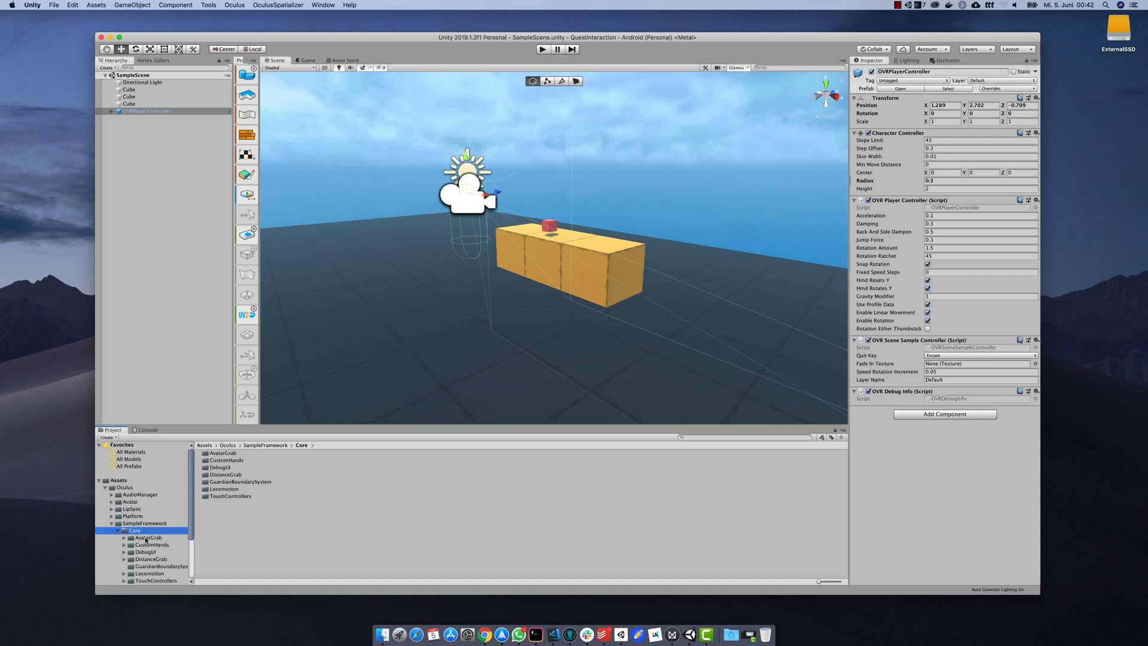
pyautogui.click(136, 546)
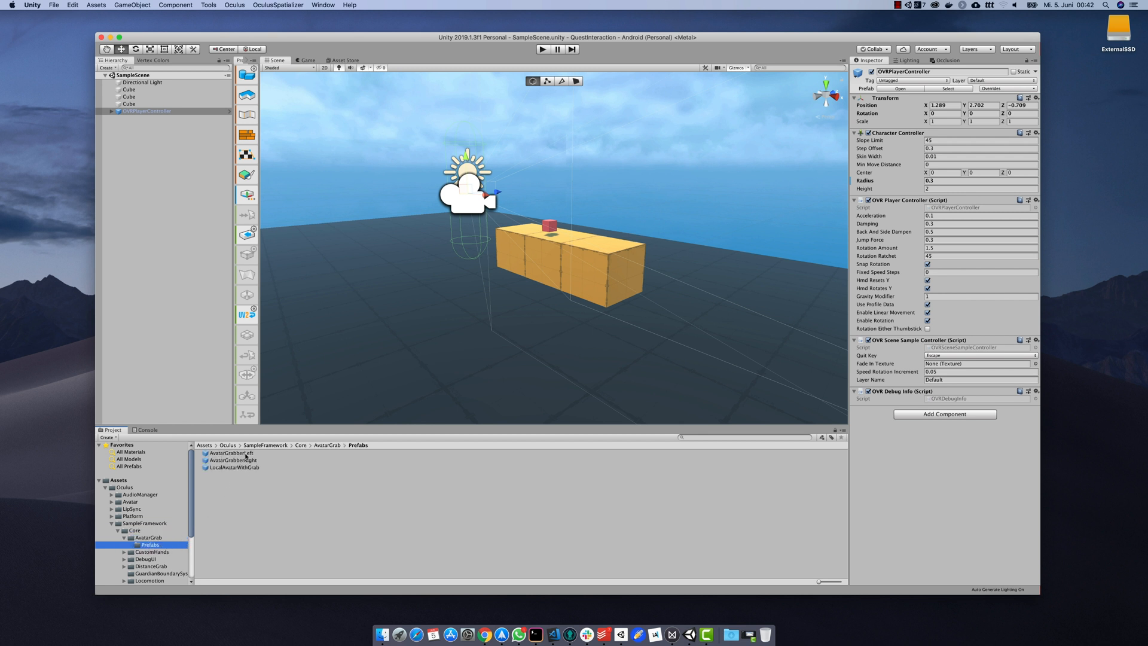
pyautogui.click(230, 467)
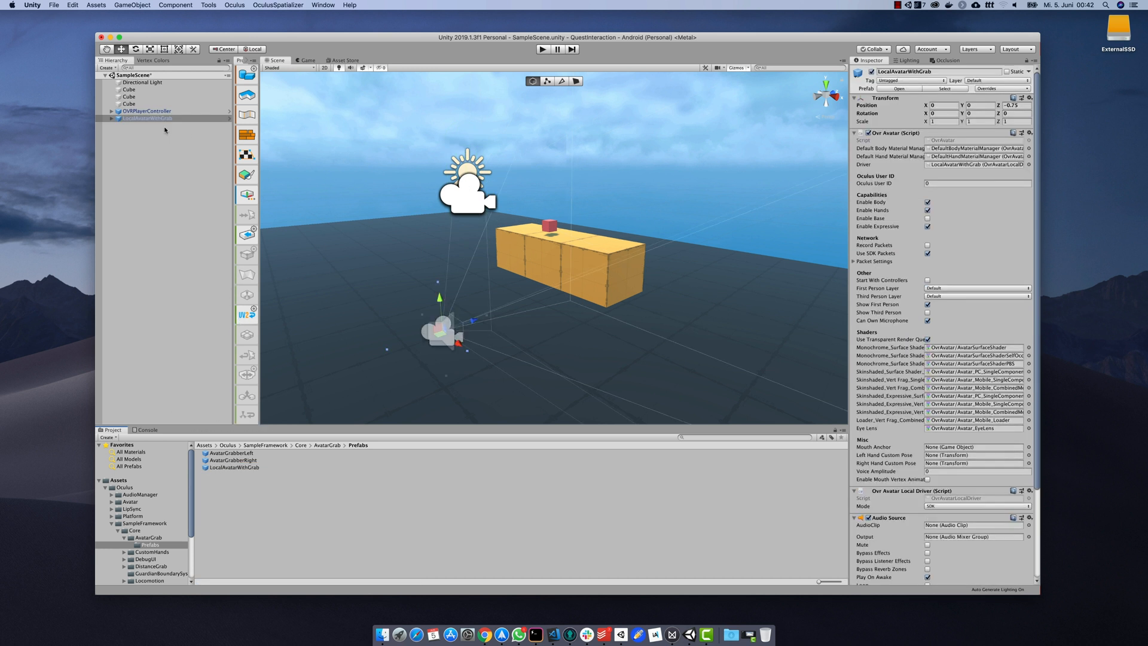
# - Expand LocalAvatarWithGrab, inspect OVRCameraRig and both AvatarGrabbers, and reveal AvatarGrabberRight's children
pyautogui.click(110, 117)
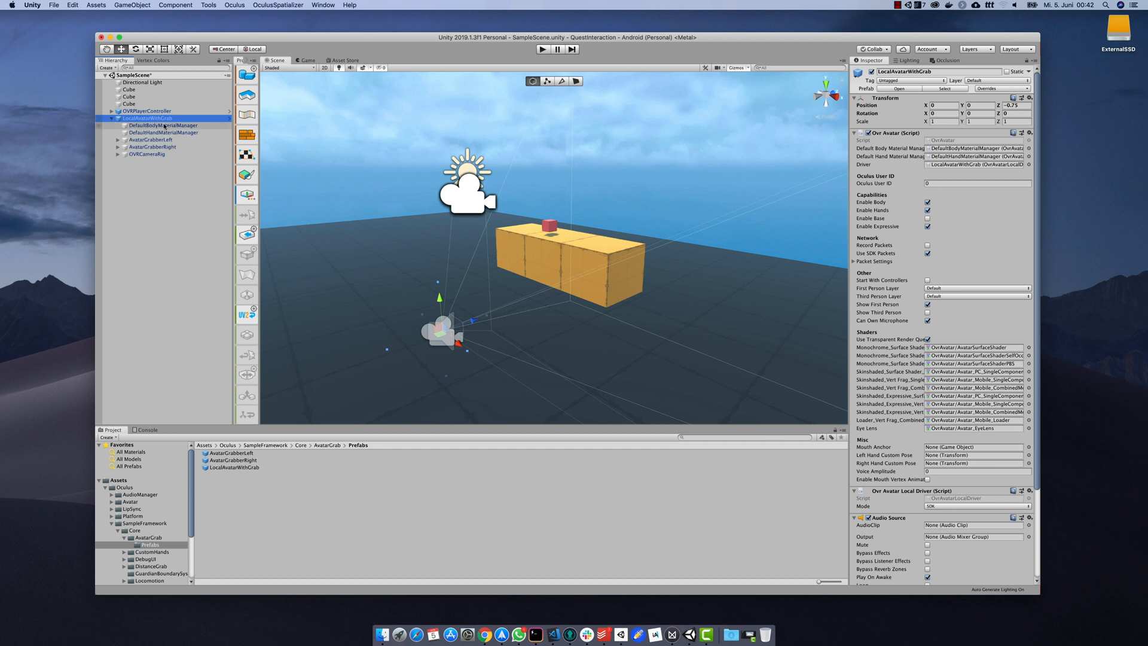
pyautogui.click(146, 155)
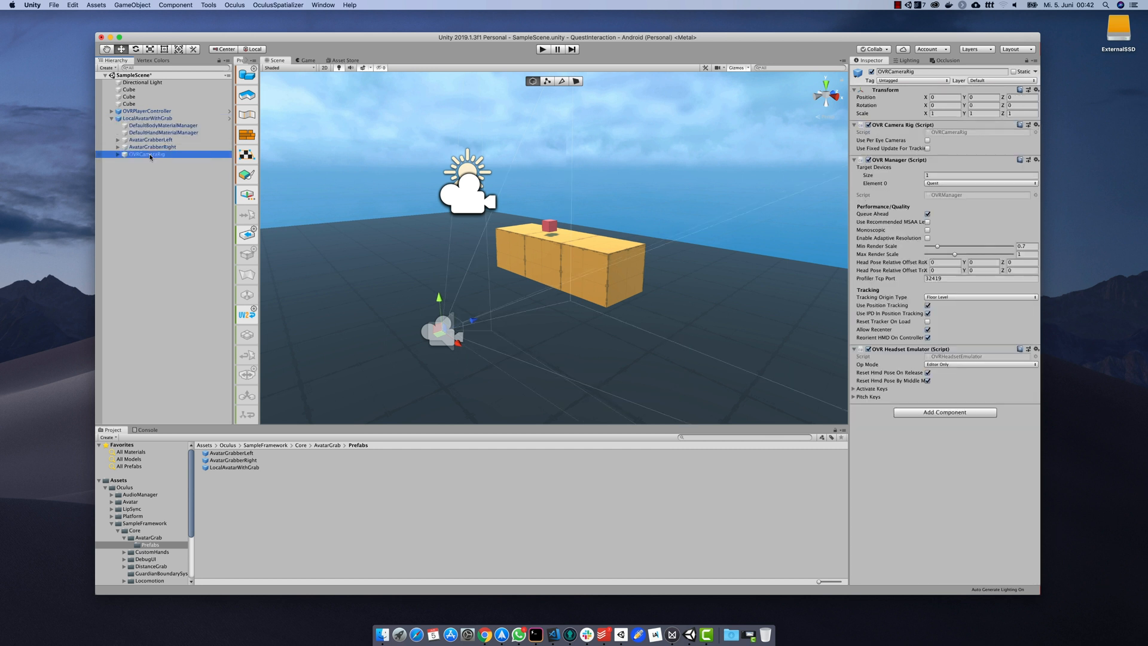
pyautogui.click(139, 140)
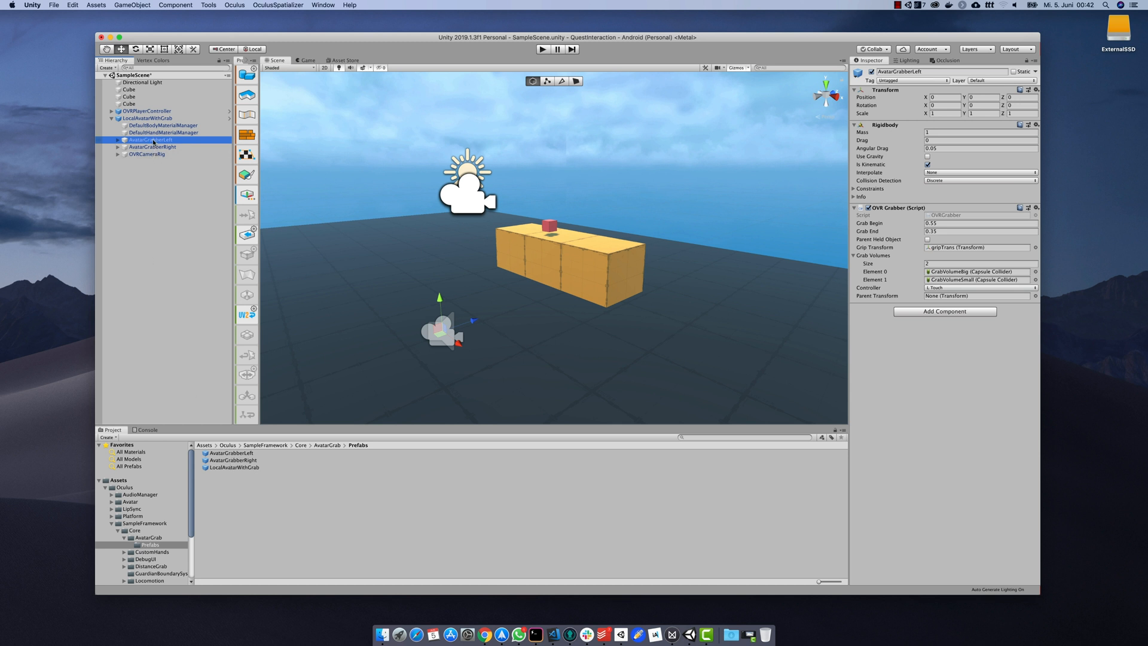
pyautogui.click(153, 147)
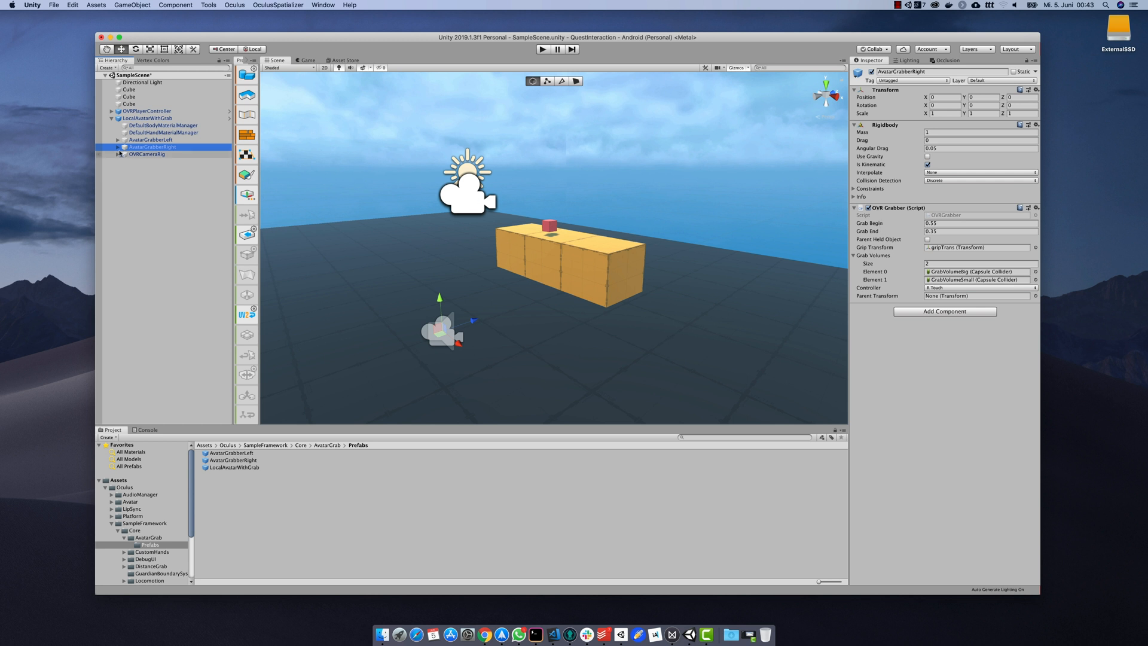
pyautogui.click(118, 147)
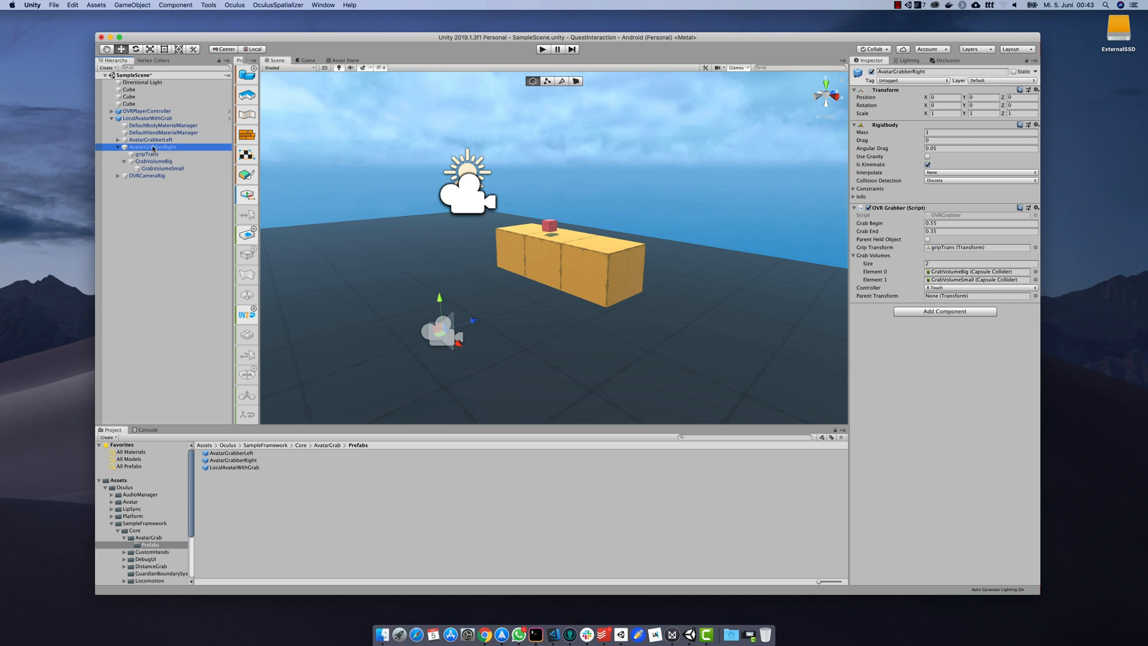
# - Inspect the GrabVolumeBig and GrabVolumeSmall capsule colliders under the right grabber
pyautogui.click(153, 161)
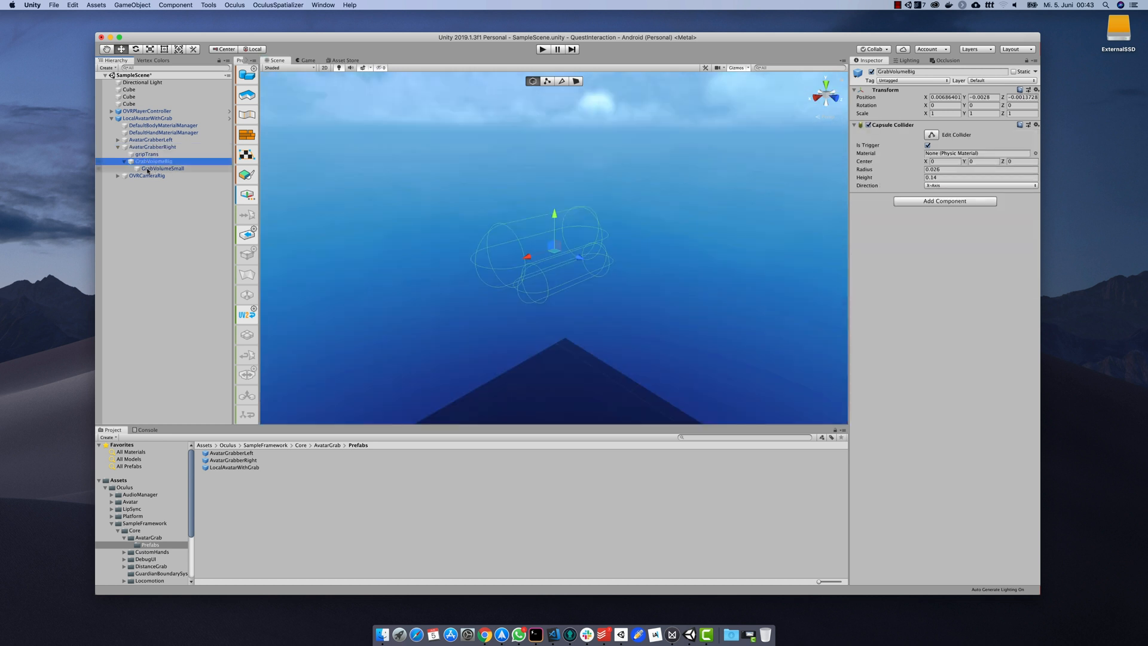
pyautogui.click(158, 168)
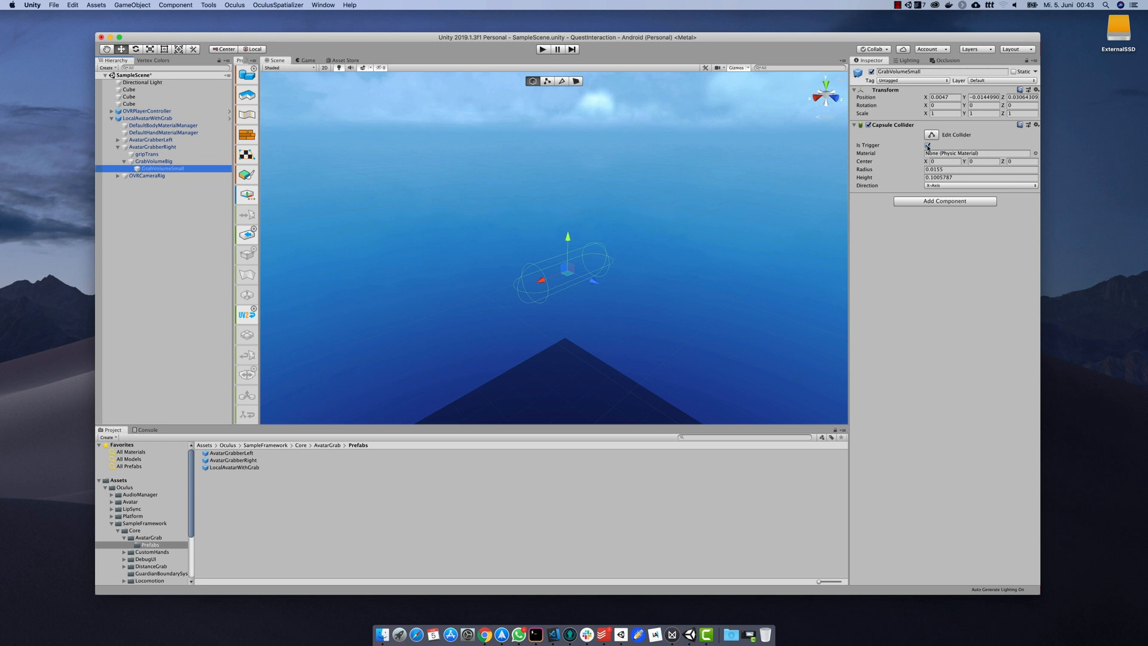
pyautogui.click(927, 145)
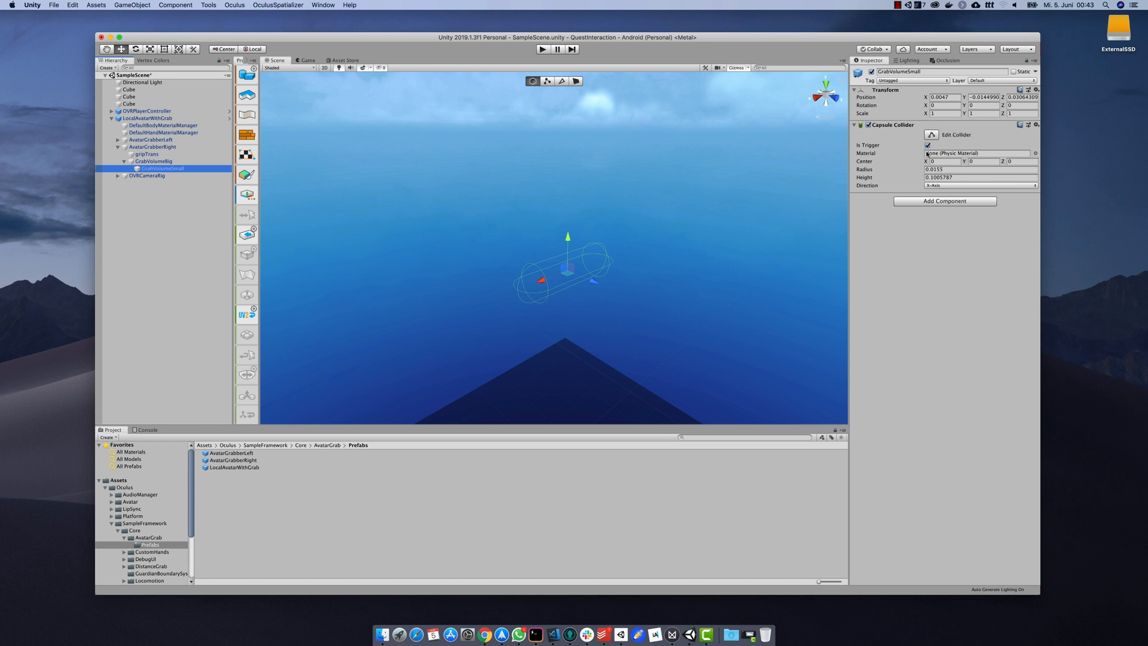
pyautogui.click(153, 160)
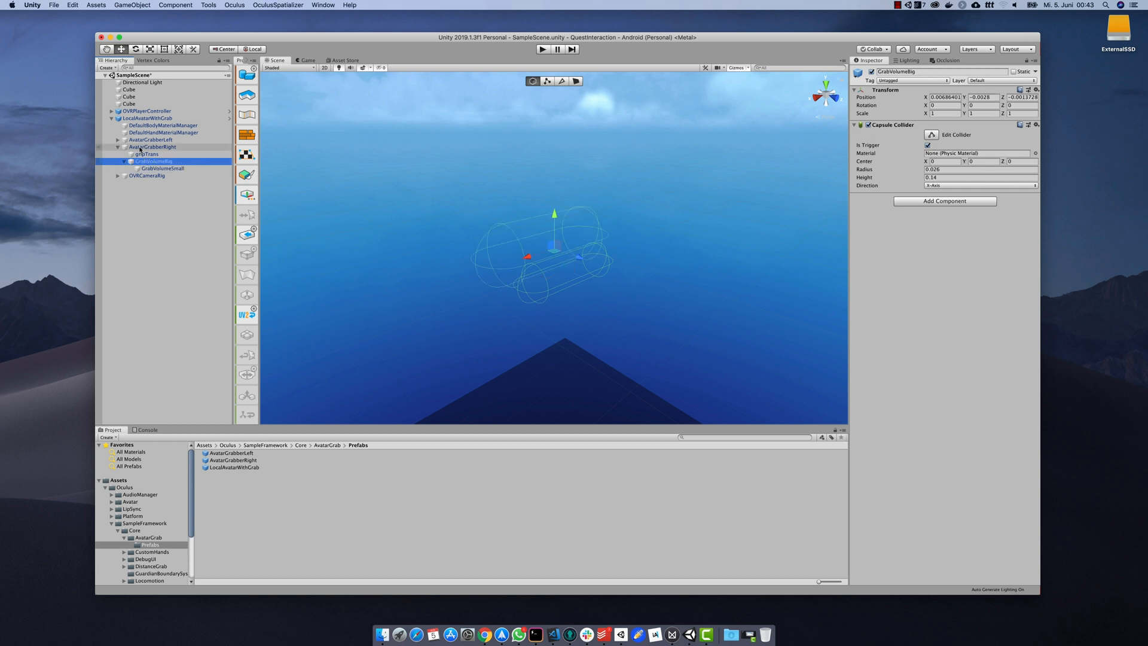
# - Show AvatarGrabberRight's OVR Grabber settings and ping its grip transform object
pyautogui.click(151, 146)
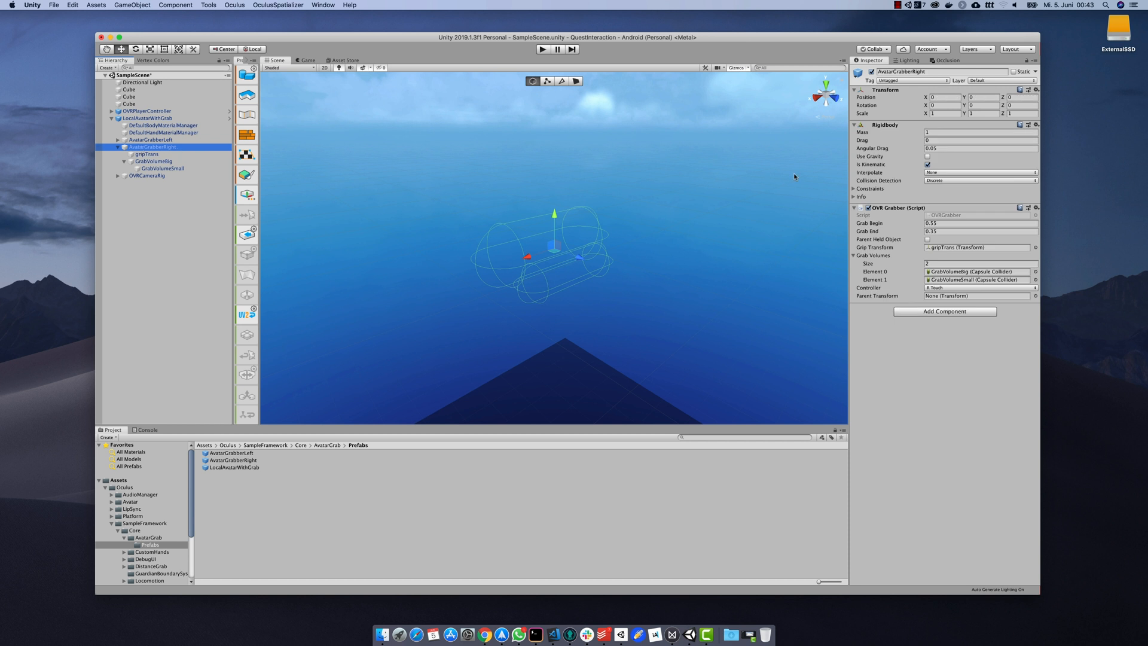
pyautogui.moveTo(926, 190)
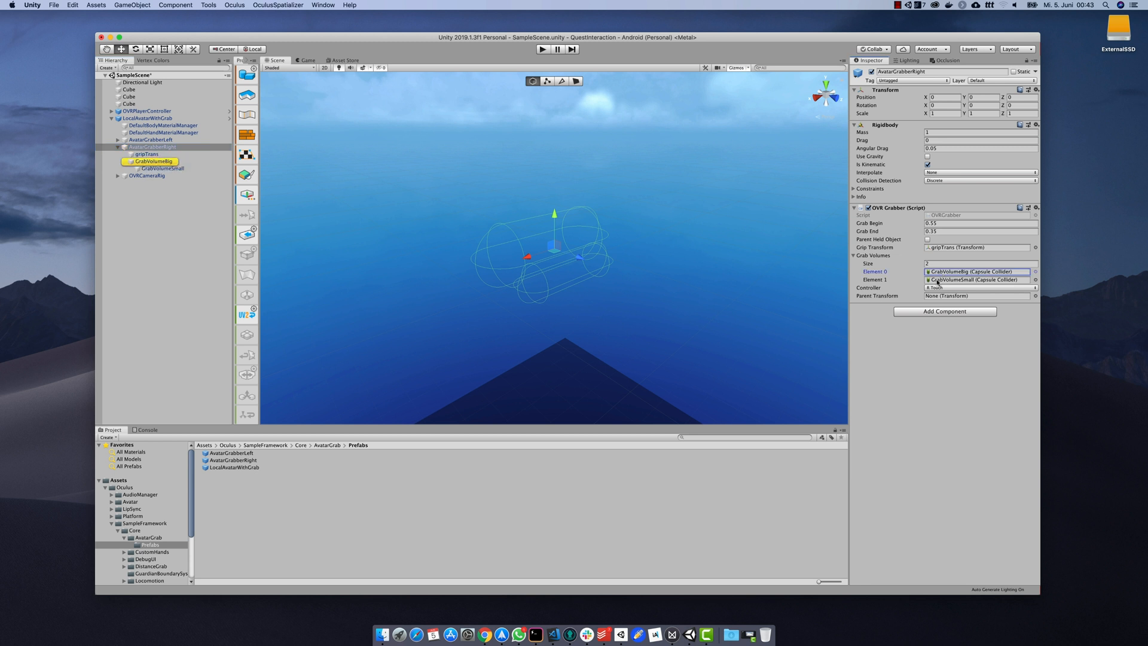
pyautogui.click(160, 167)
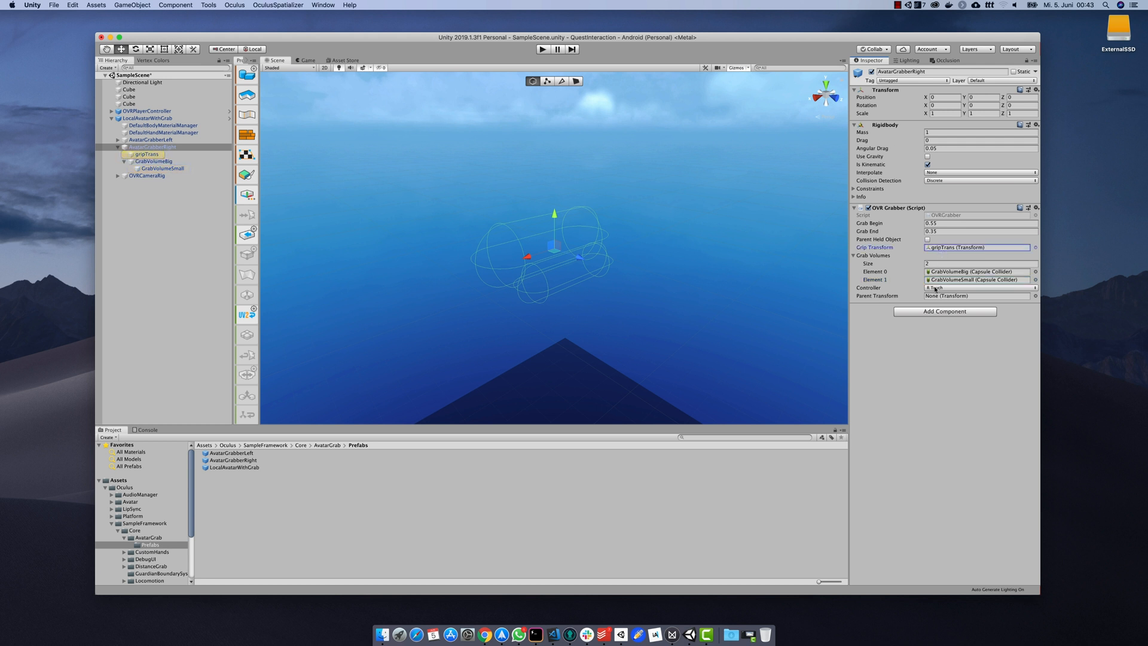
# - Confirm right grabber on R Touch and left on L Touch, then show OVRPlayerController
pyautogui.click(981, 287)
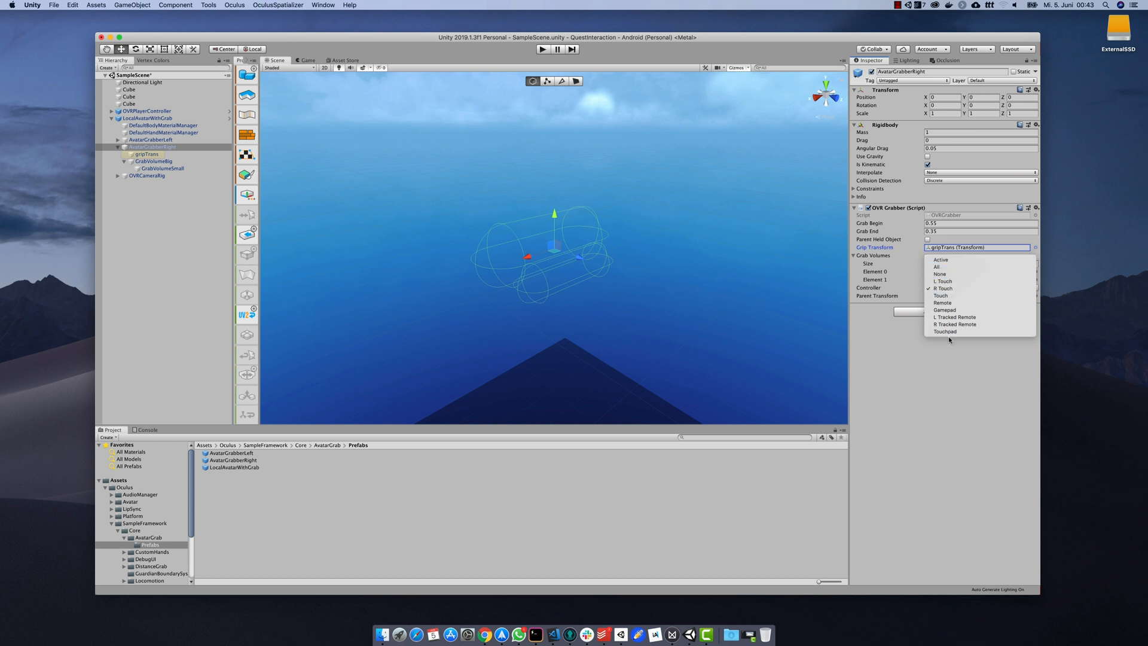
pyautogui.moveTo(885, 351)
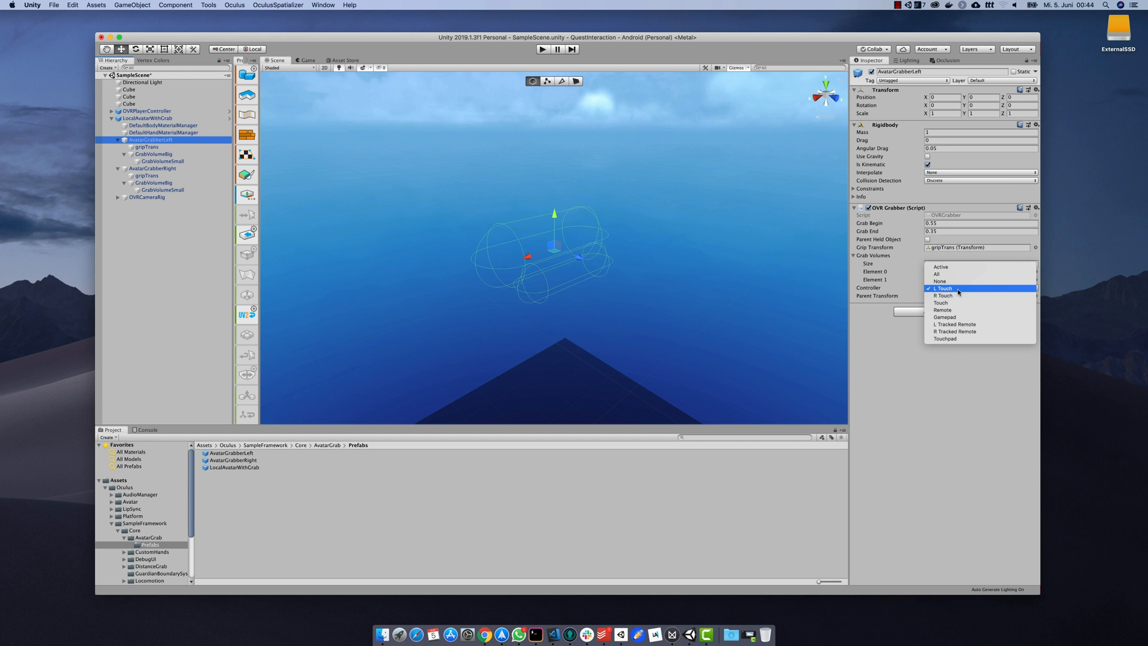
pyautogui.click(942, 288)
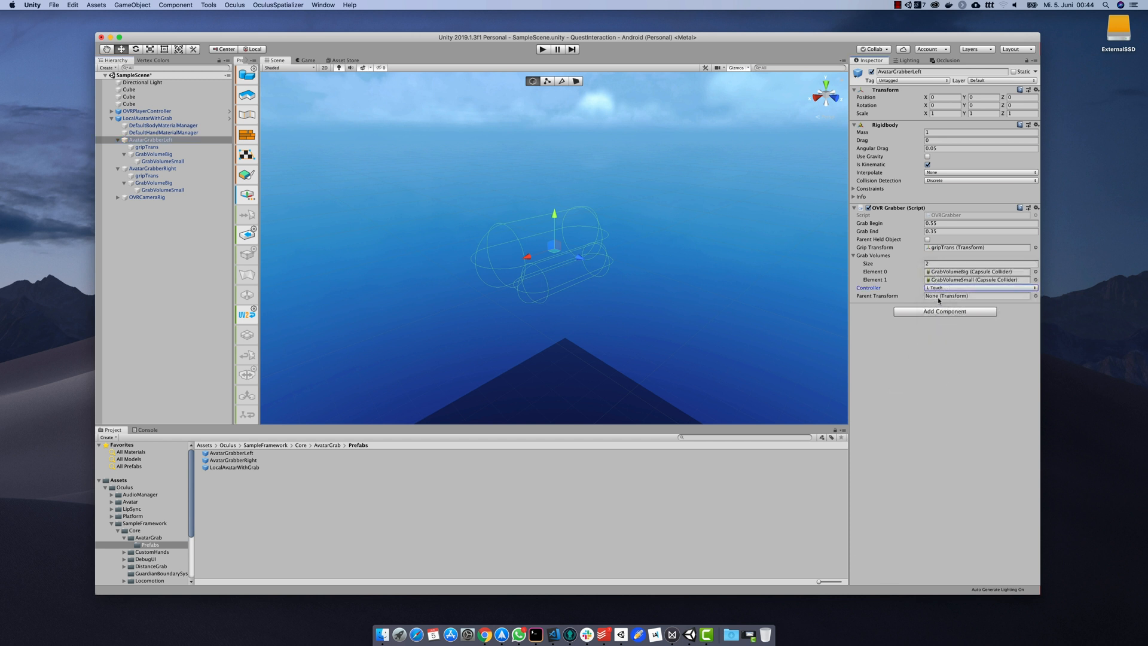
pyautogui.click(147, 111)
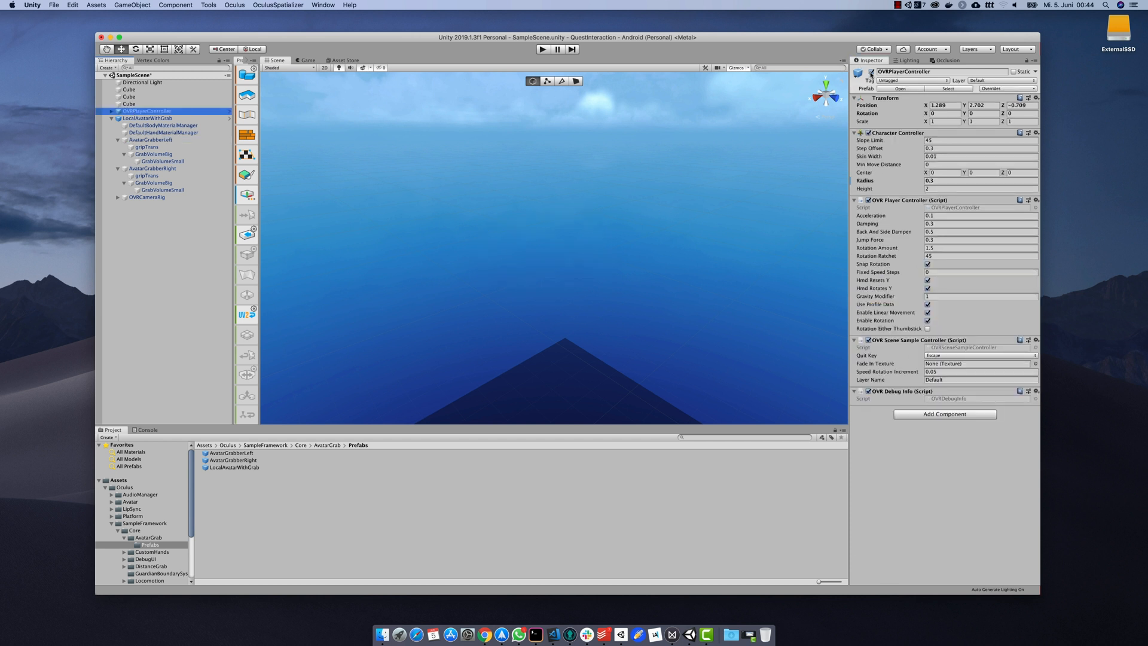
# - Select the red cube to start adding a Box Collider component
pyautogui.click(541, 50)
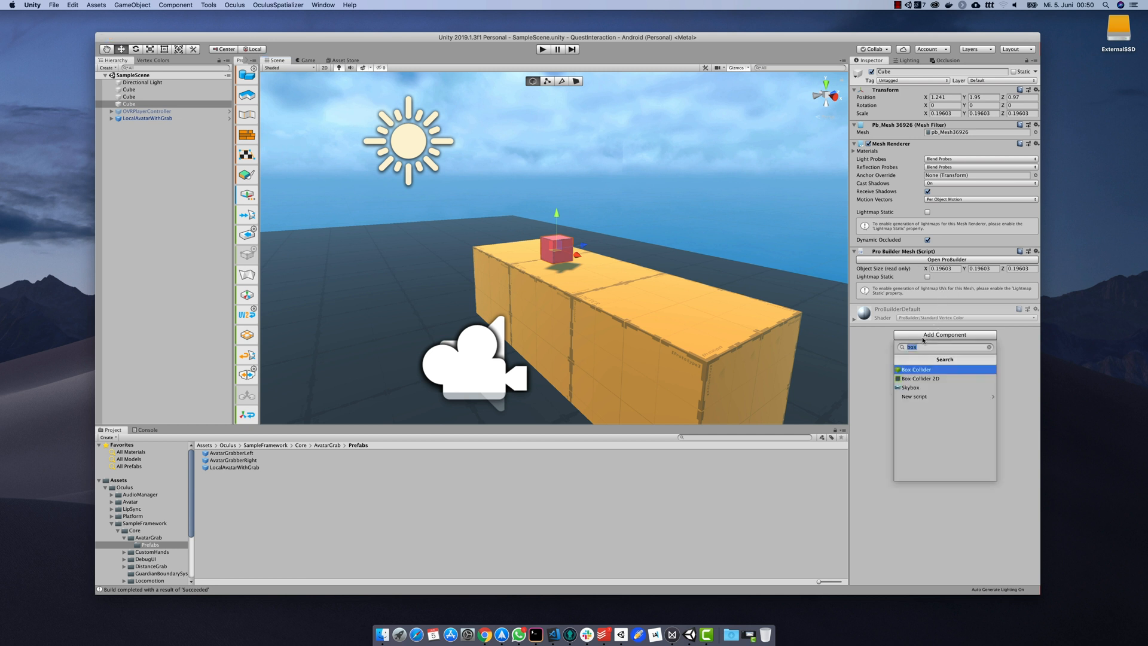
# - Add a Box Collider and a Rigidbody (searched as 'rigi') to the red cube
pyautogui.click(915, 368)
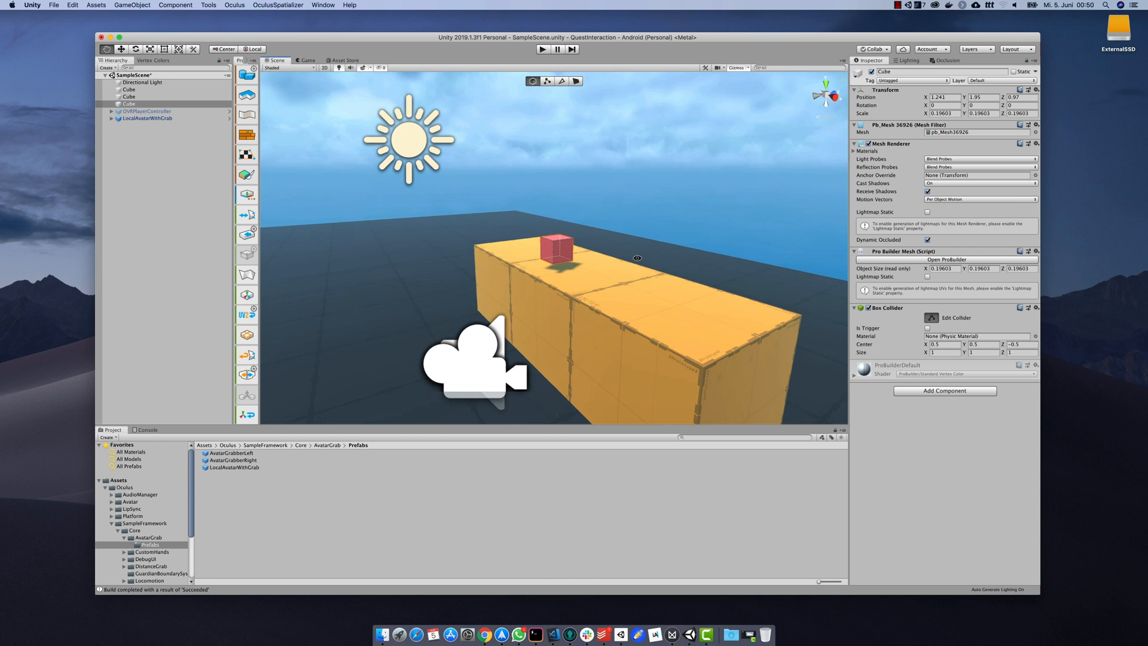
pyautogui.moveTo(925, 319)
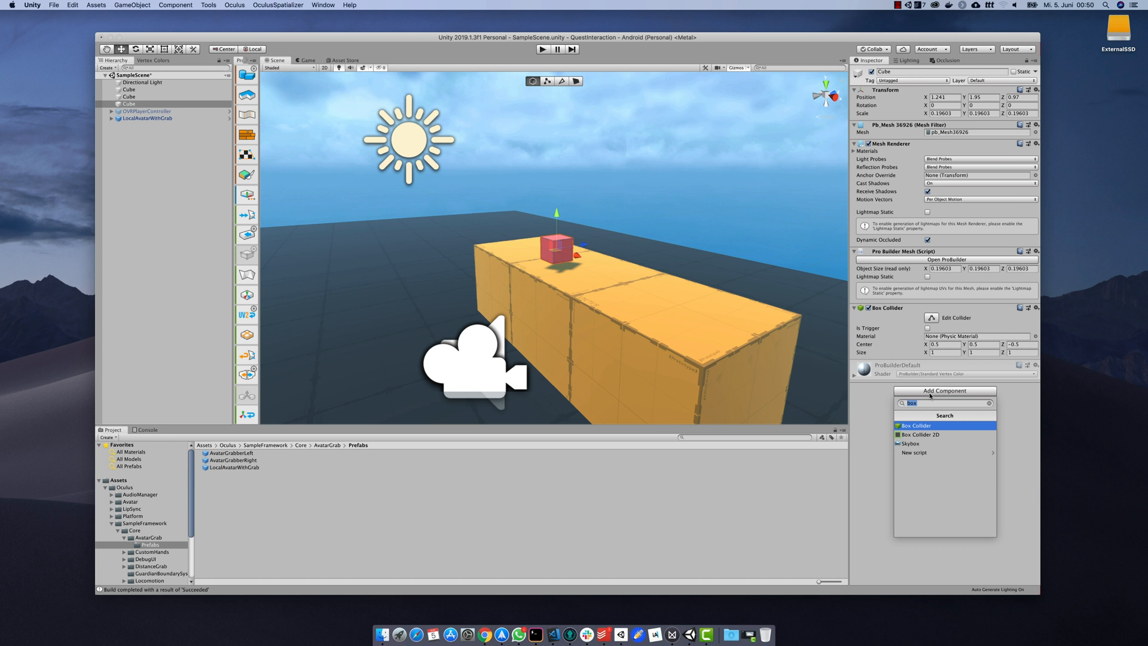
pyautogui.write('rigi')
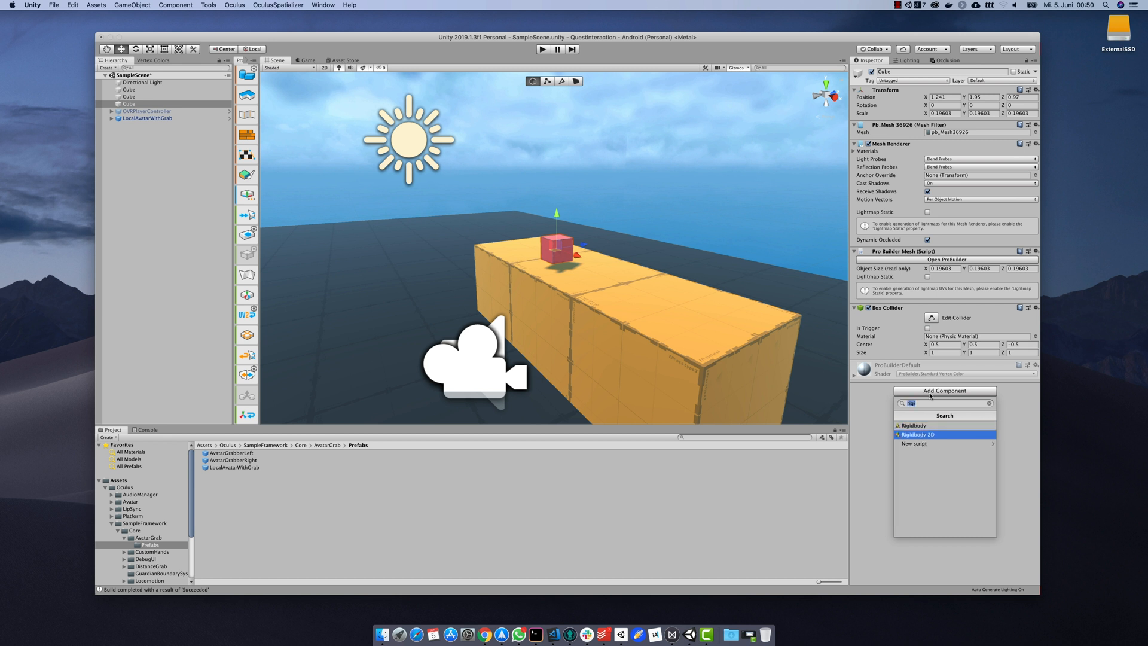
pyautogui.click(913, 426)
pyautogui.write('gra')
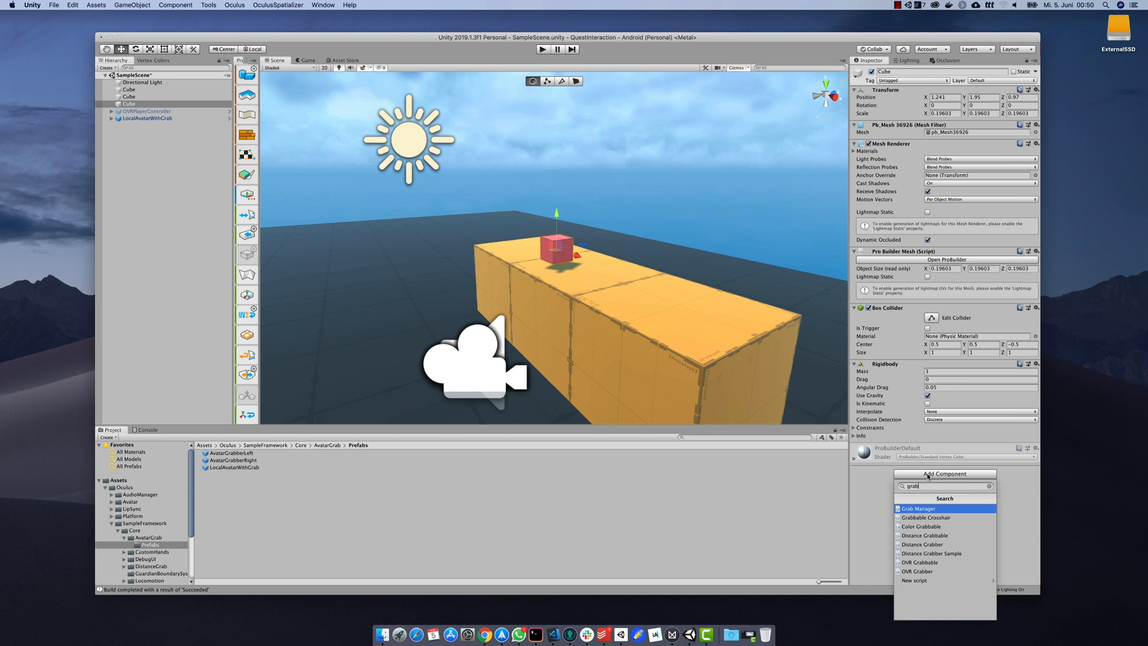
# - Add the OVR Grabbable component to the red cube, making it grabbable in VR
pyautogui.write('b')
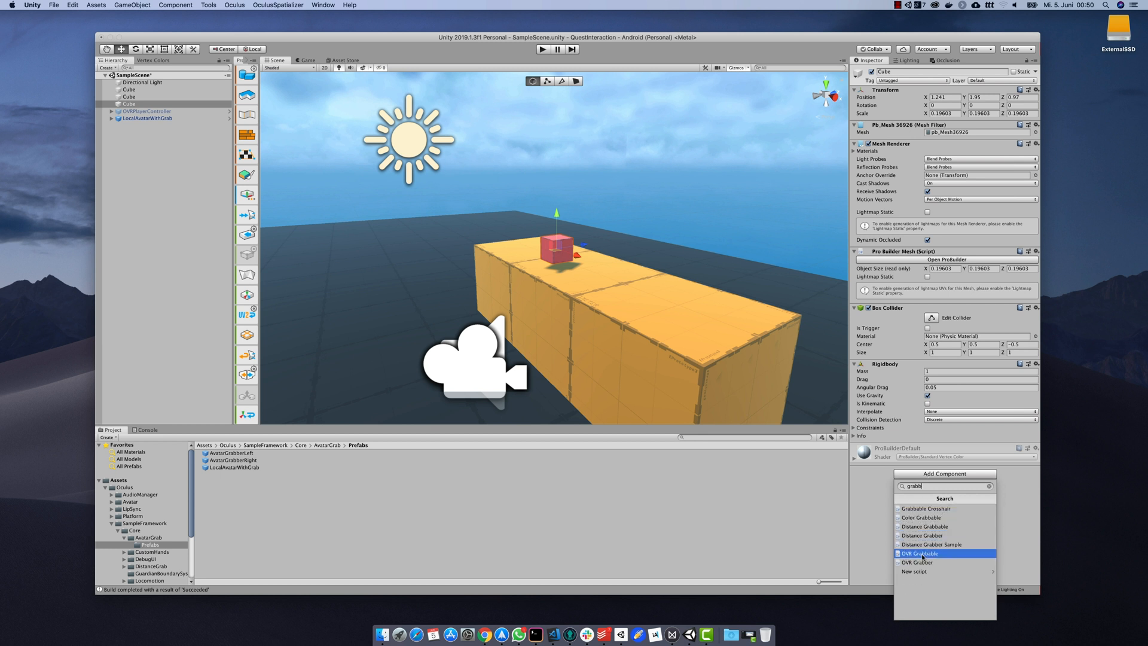
pyautogui.click(918, 553)
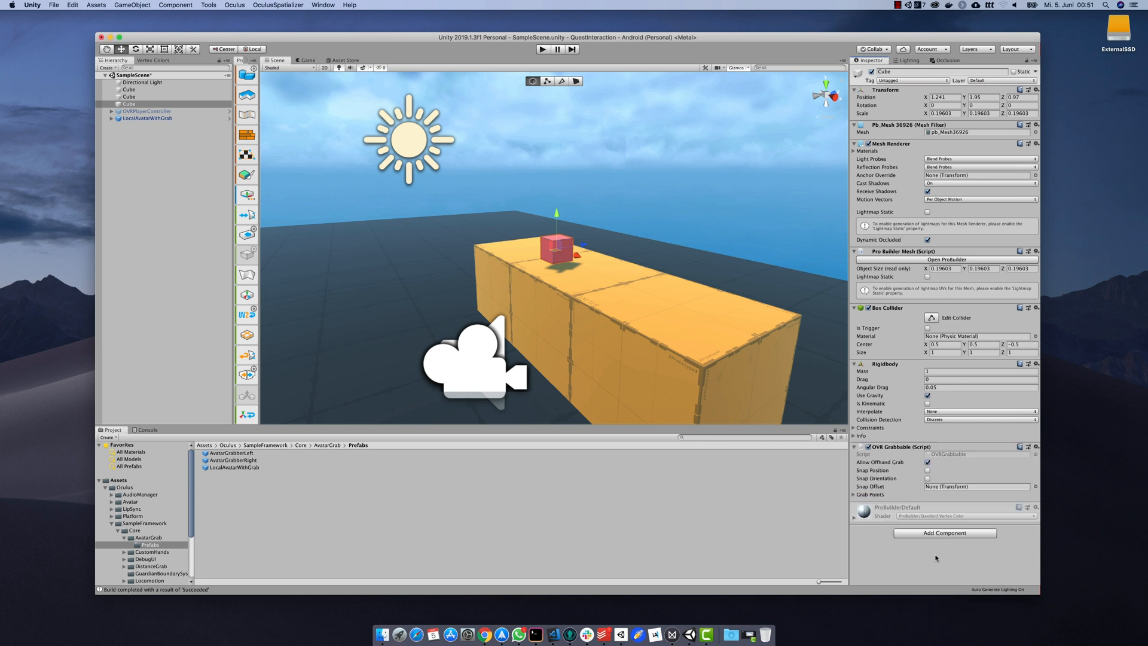
pyautogui.click(541, 50)
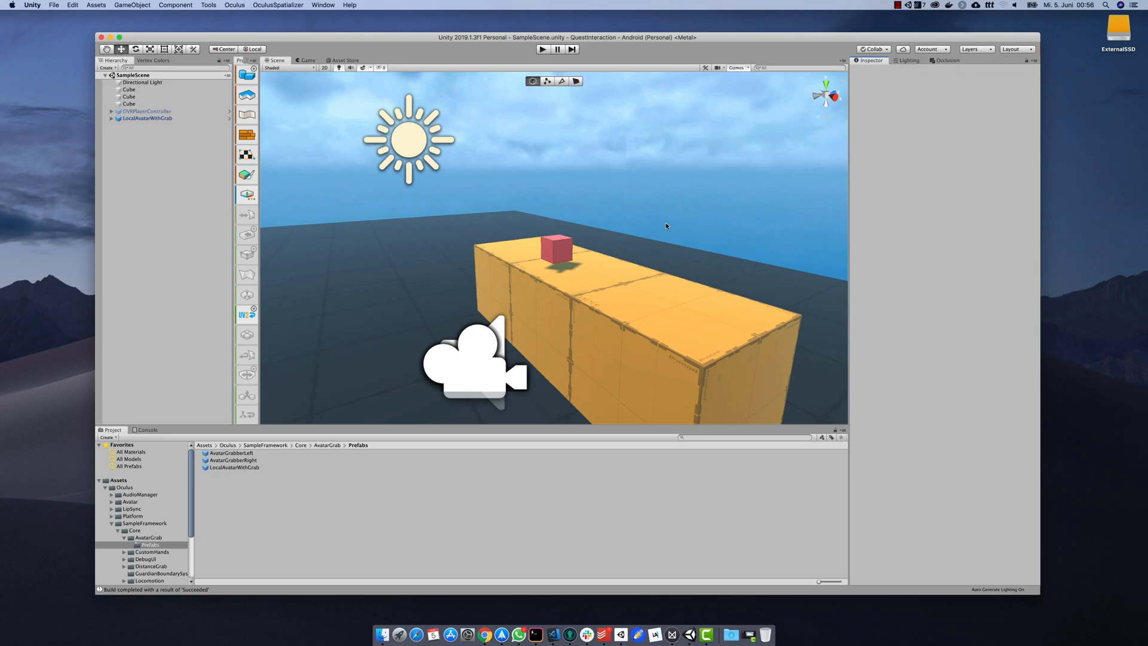
# - Remove LocalAvatarWithGrab and expand OVRPlayerController's camera rig to reveal the hand anchors
pyautogui.click(146, 118)
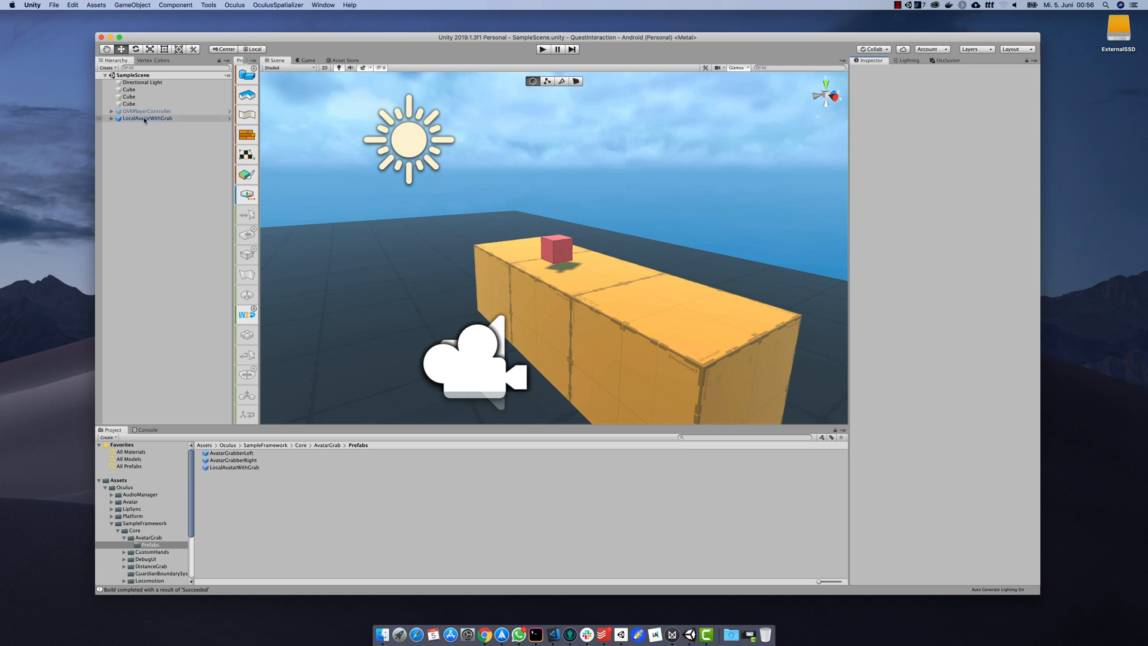
pyautogui.rightClick(146, 119)
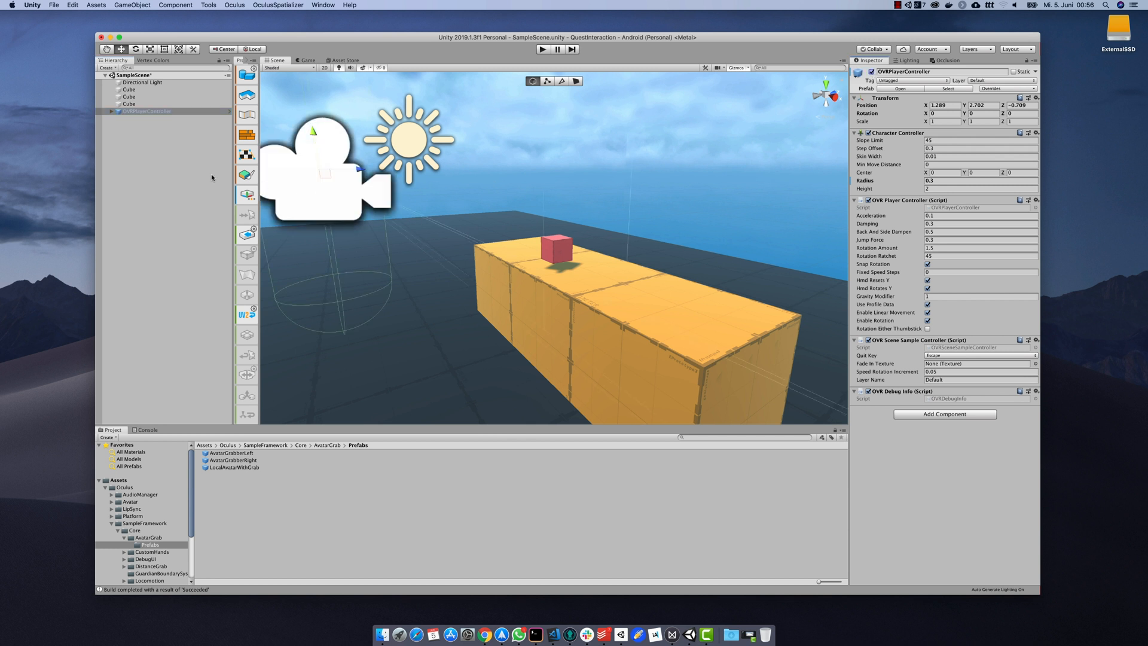
pyautogui.click(107, 110)
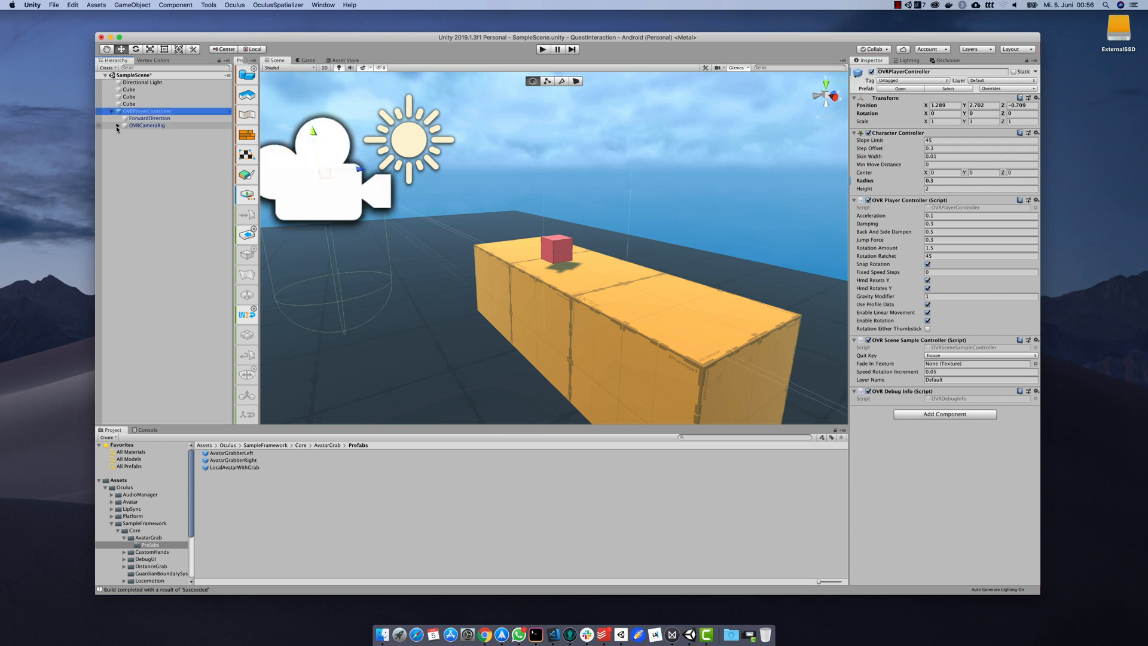
pyautogui.click(118, 126)
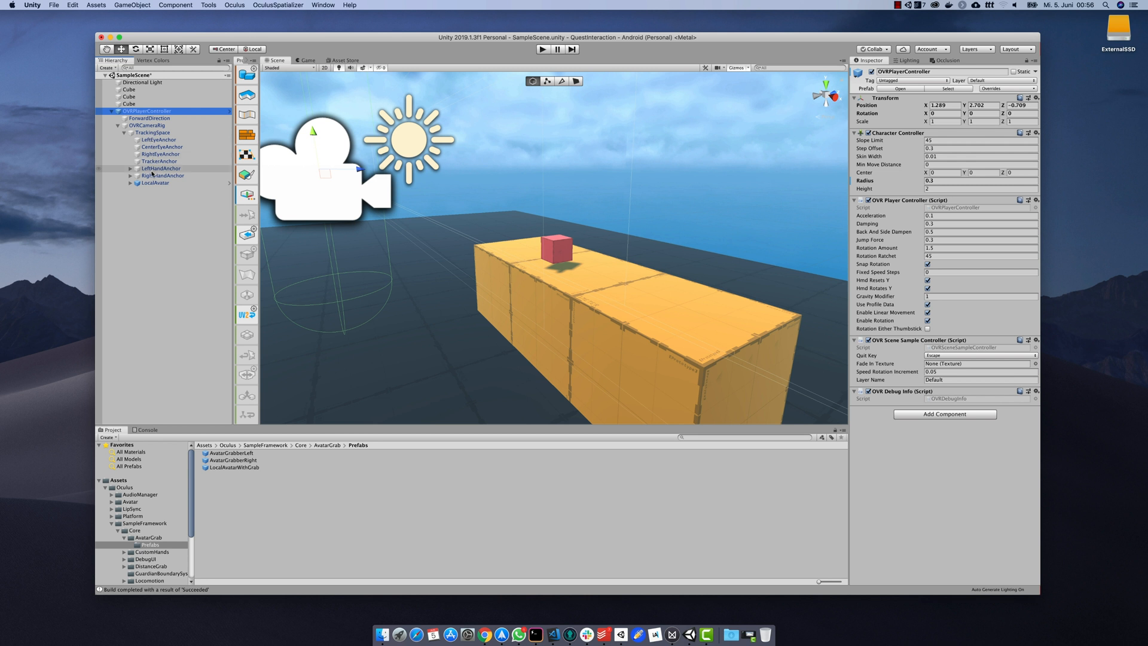
# - Place AvatarGrabberLeft and AvatarGrabberRight under LeftHandAnchor and RightHandAnchor
pyautogui.click(159, 167)
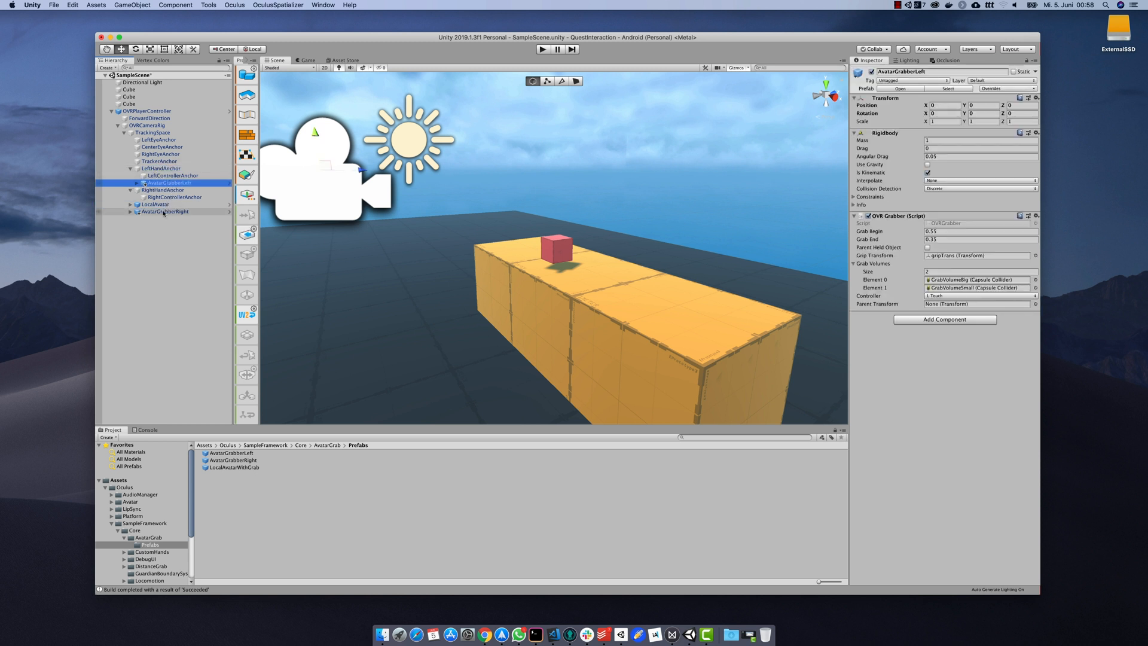
pyautogui.click(165, 203)
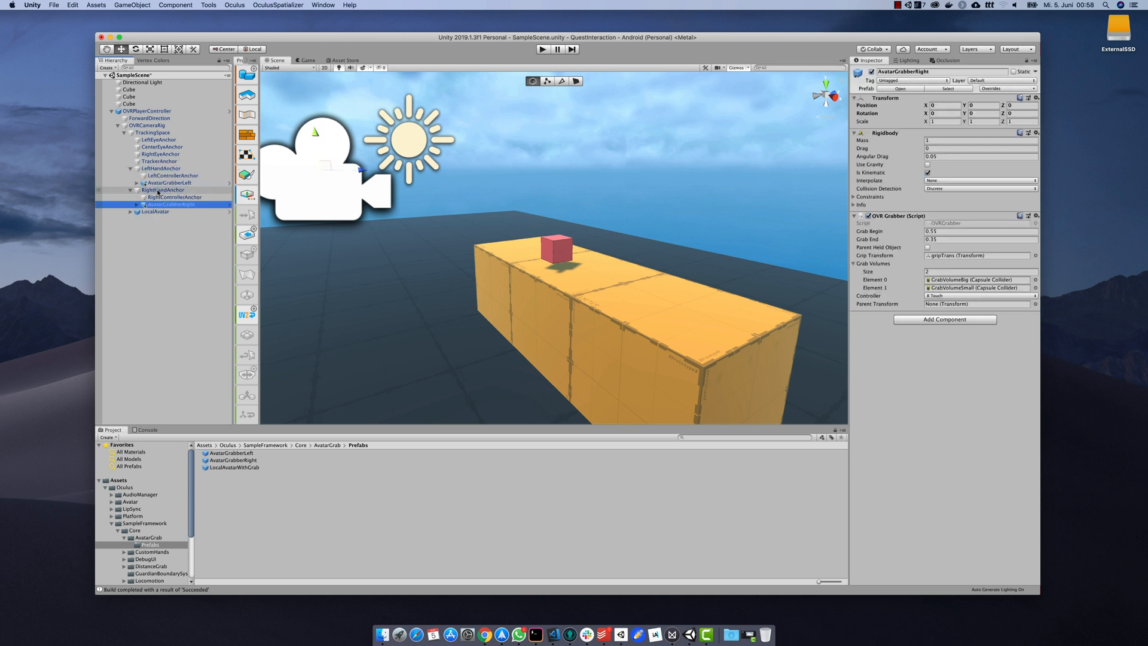
pyautogui.click(158, 168)
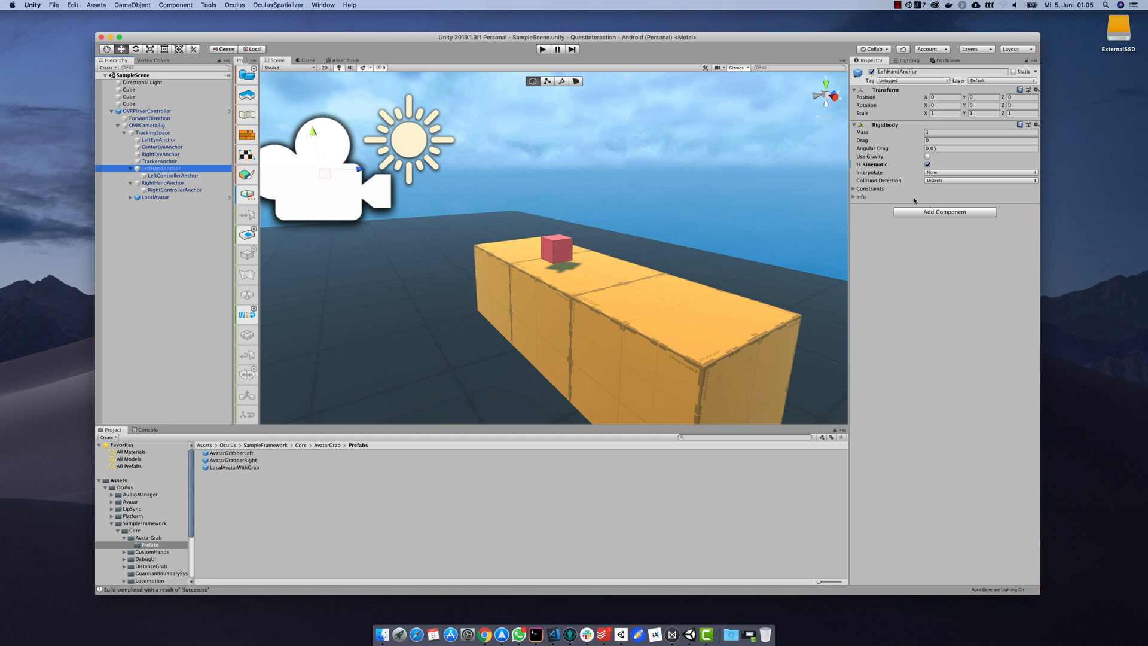
# - Assign the RightHandAnchor's OVR Grabber controller to R Touch
pyautogui.click(945, 212)
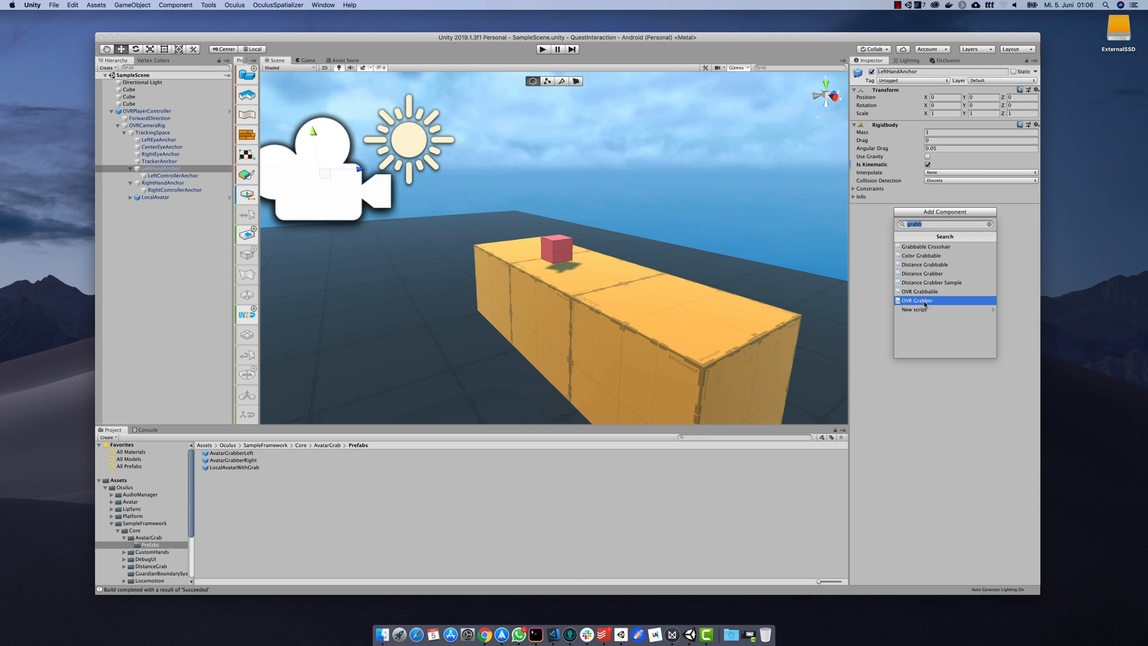
pyautogui.click(918, 300)
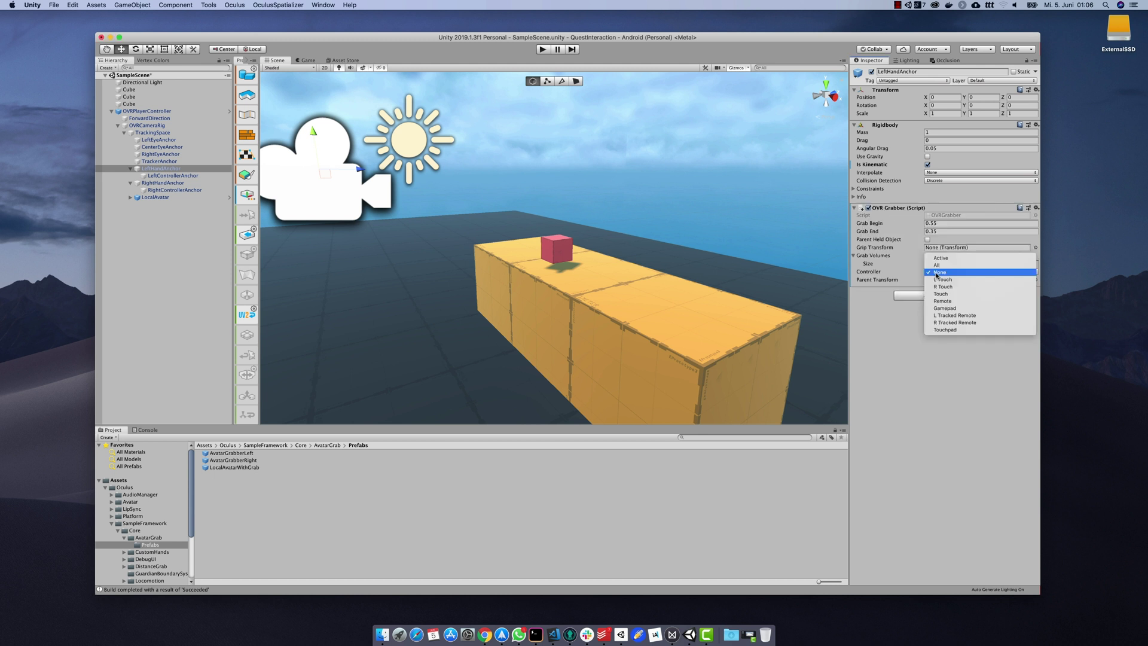
pyautogui.click(943, 280)
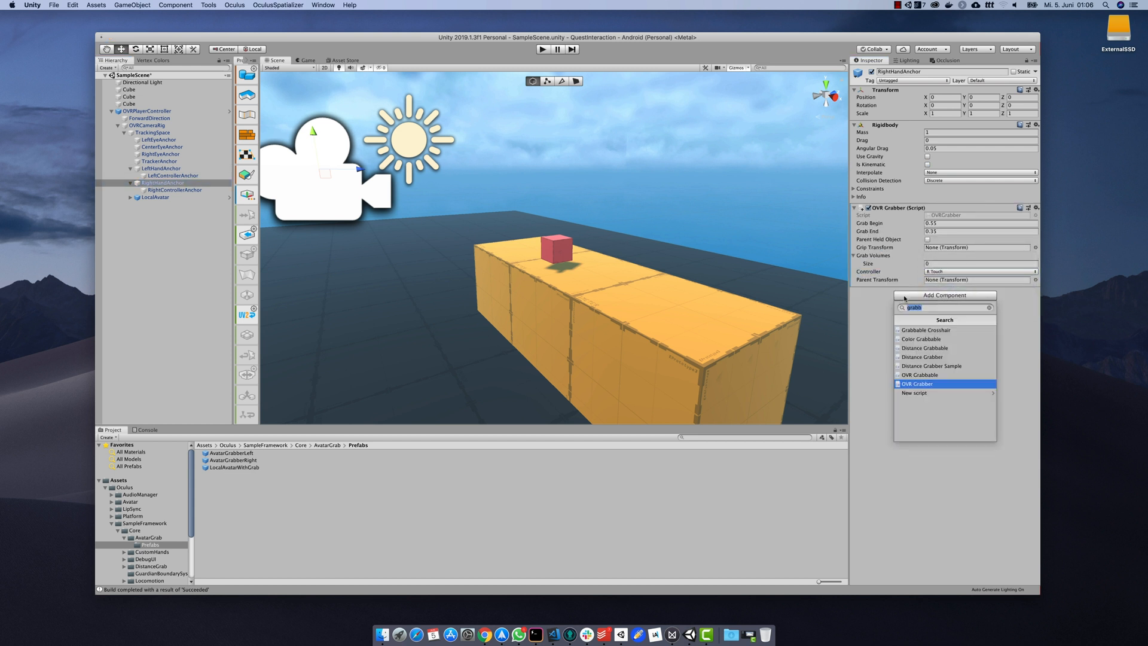
# - Add a 0.05-radius Sphere Collider to the hand anchor as the grabber's grab volume and grip transform
pyautogui.write('sph')
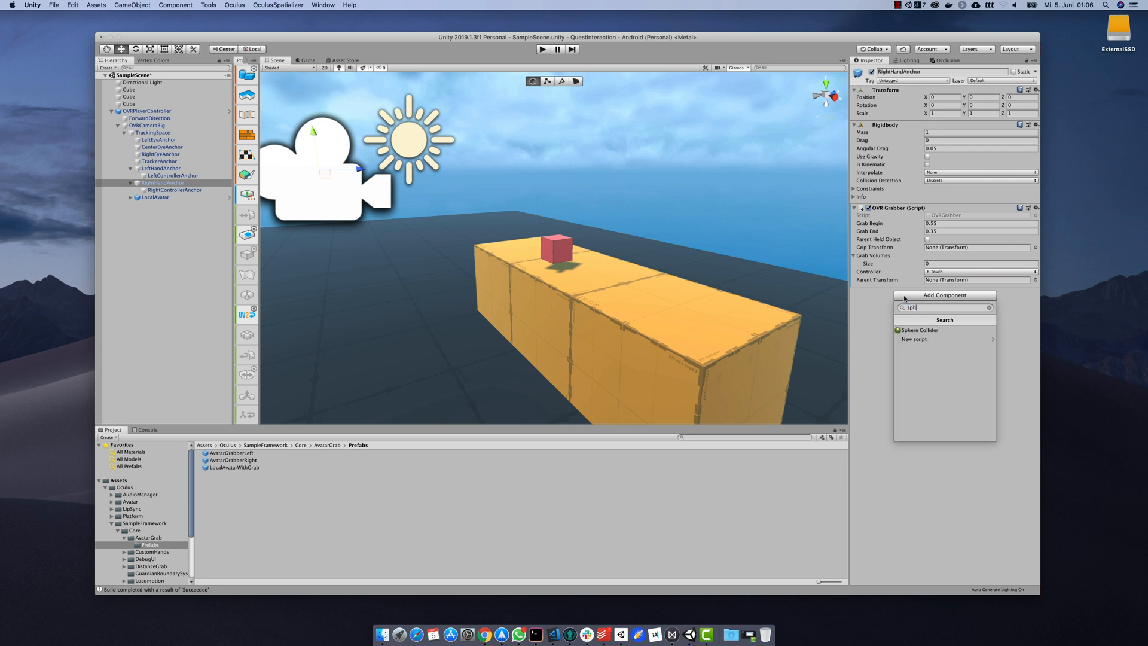
pyautogui.click(919, 330)
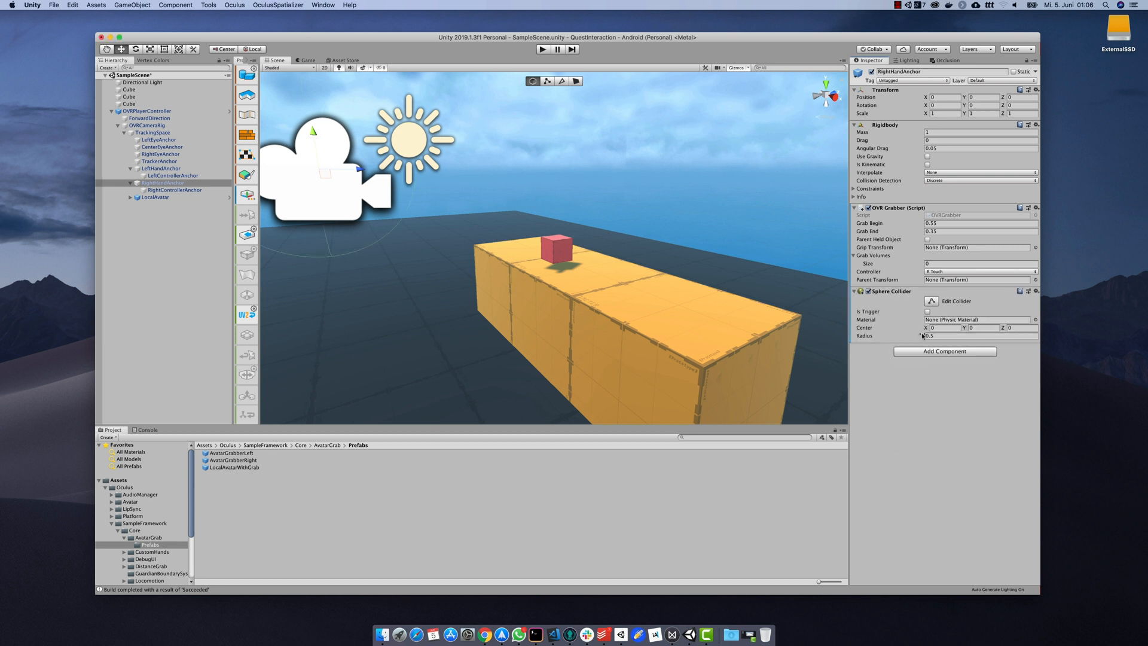
pyautogui.moveTo(588, 304)
pyautogui.write('1')
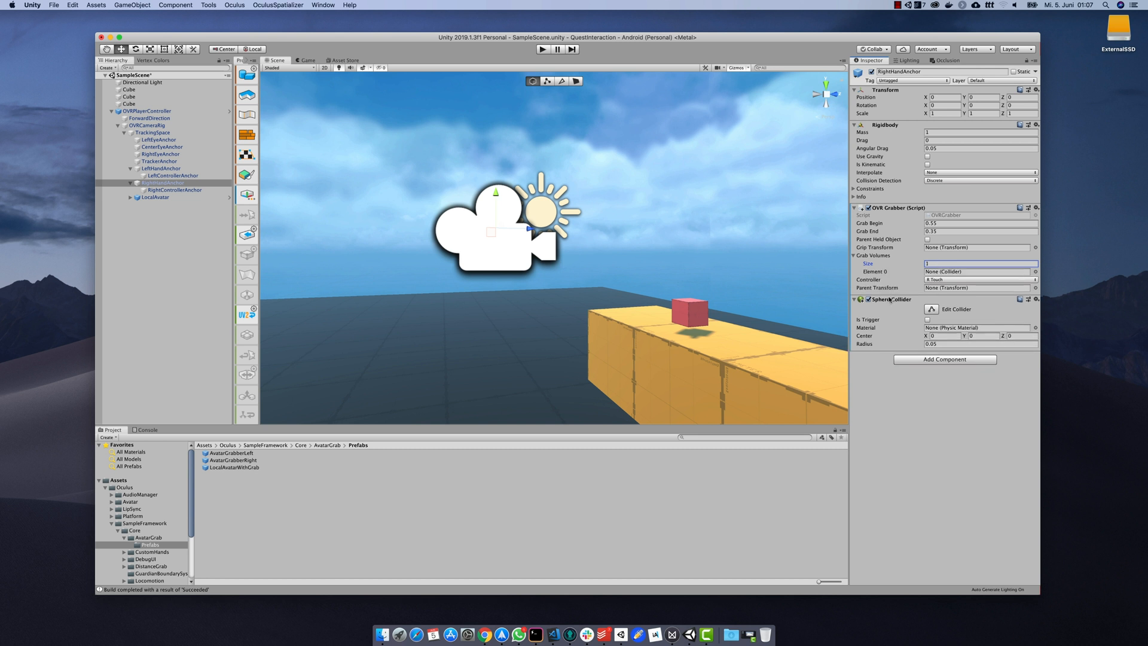
pyautogui.click(977, 272)
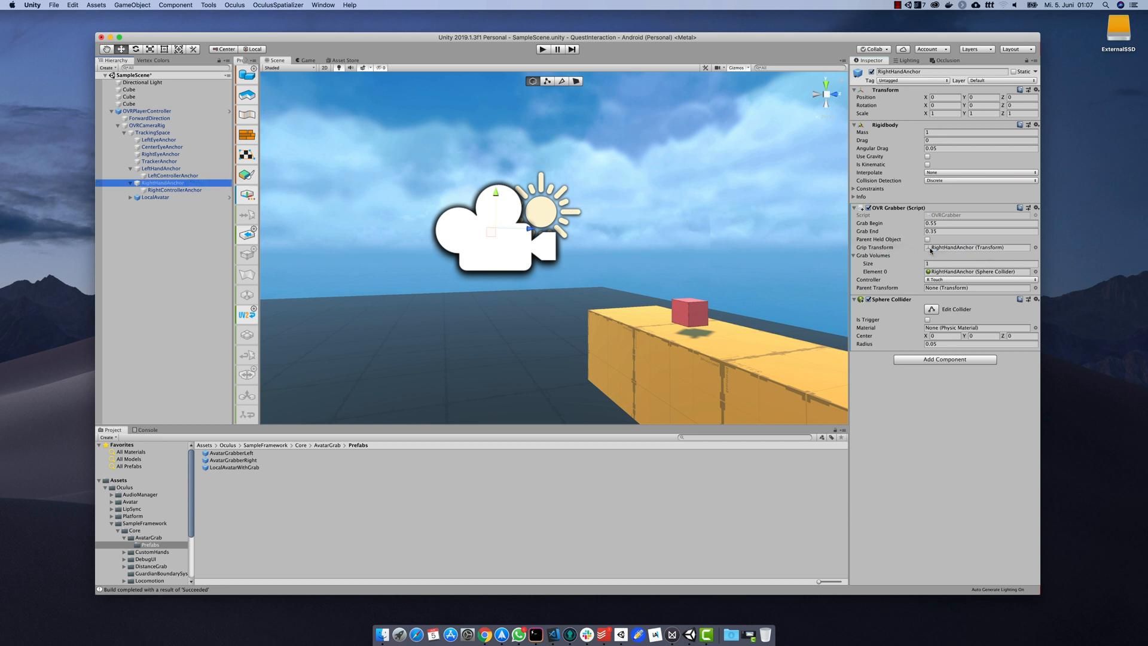
pyautogui.click(144, 168)
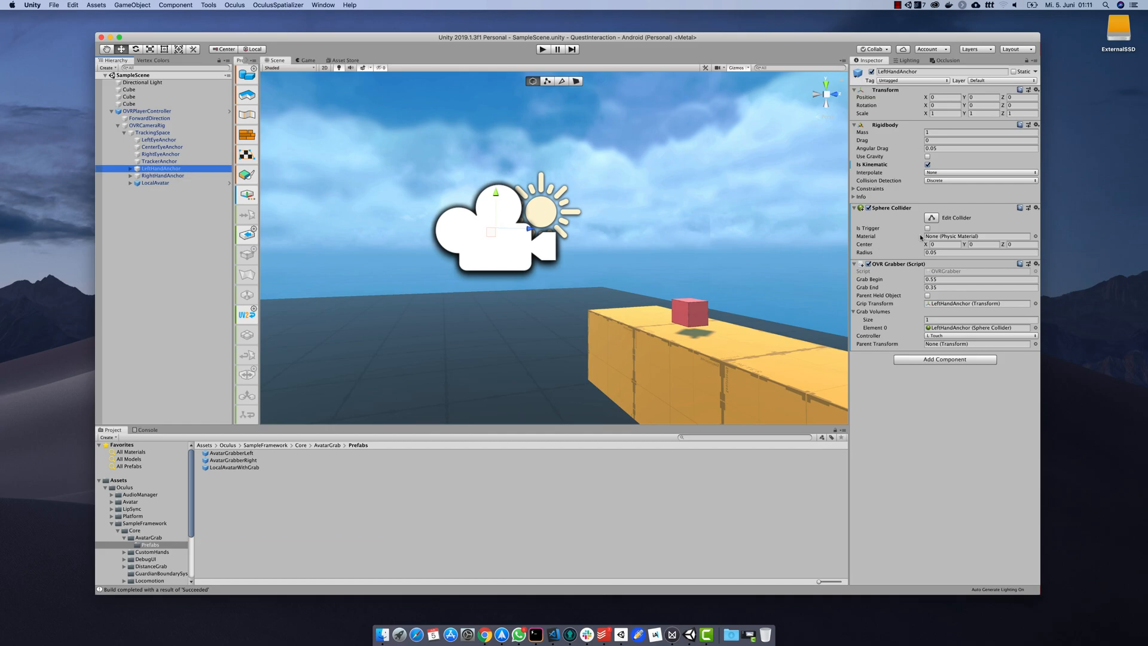
# - Enable Is Trigger on both hand anchors' sphere colliders and make the right rigidbody kinematic
pyautogui.click(927, 227)
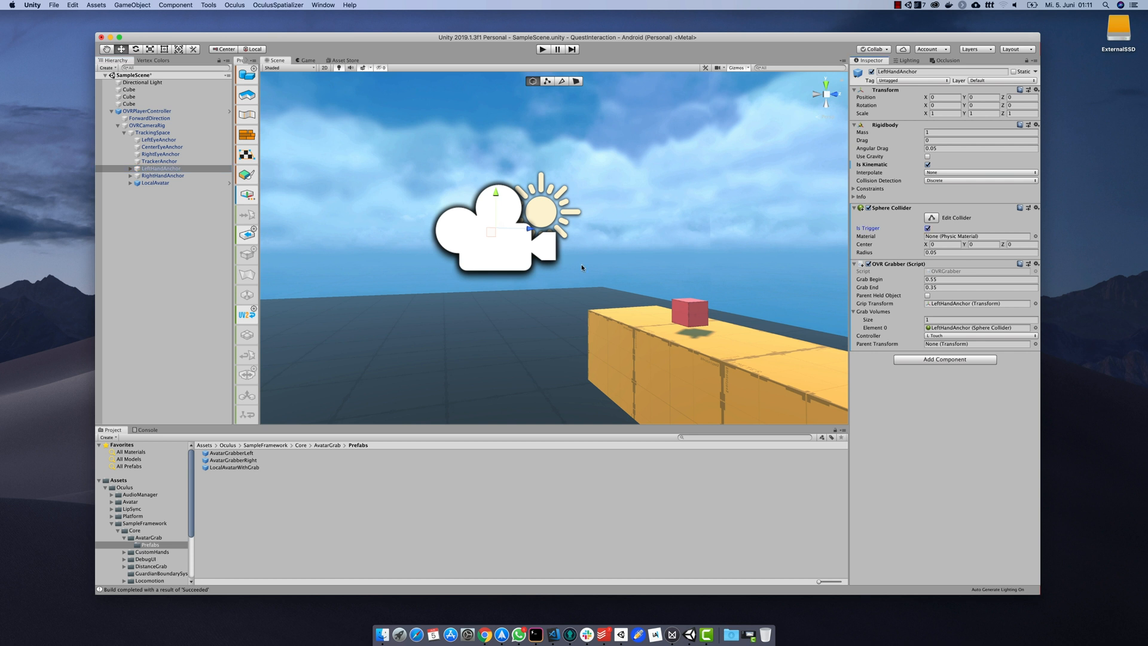
pyautogui.click(160, 174)
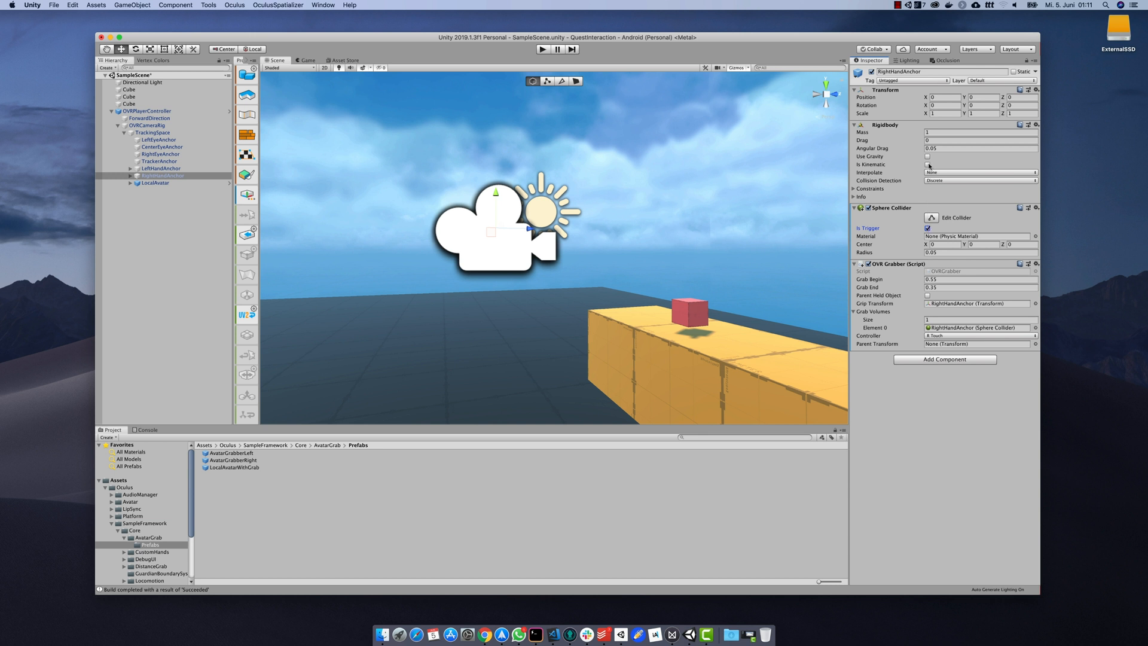
pyautogui.click(926, 164)
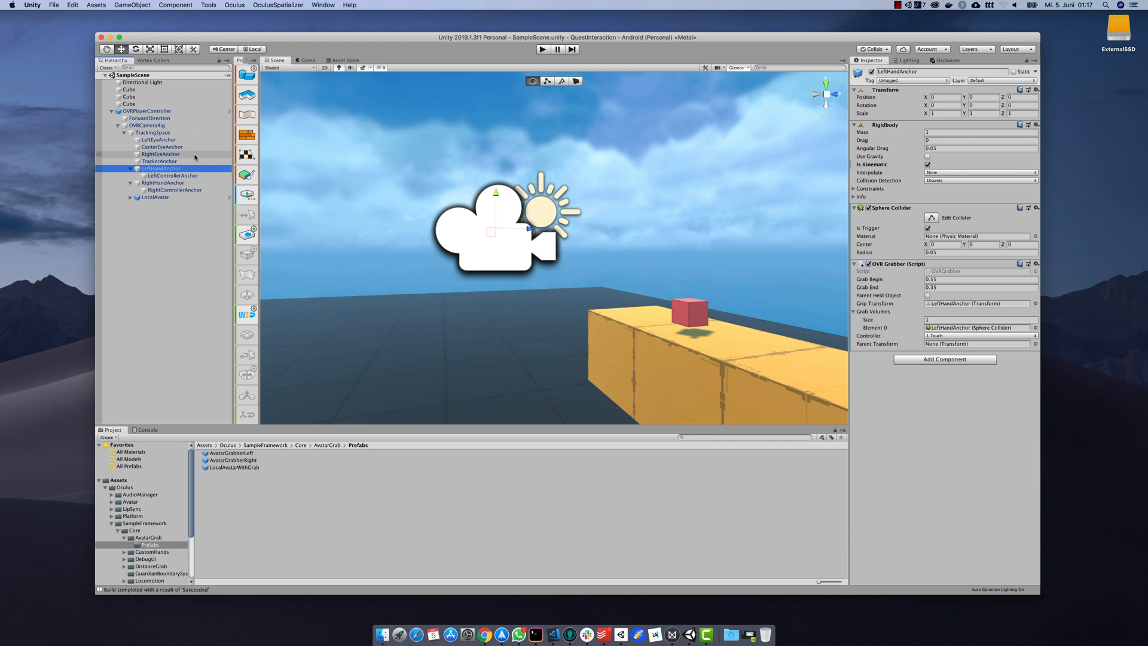
# - Create a child Sphere under LeftHandAnchor and remove its Mesh Renderer
pyautogui.rightClick(157, 168)
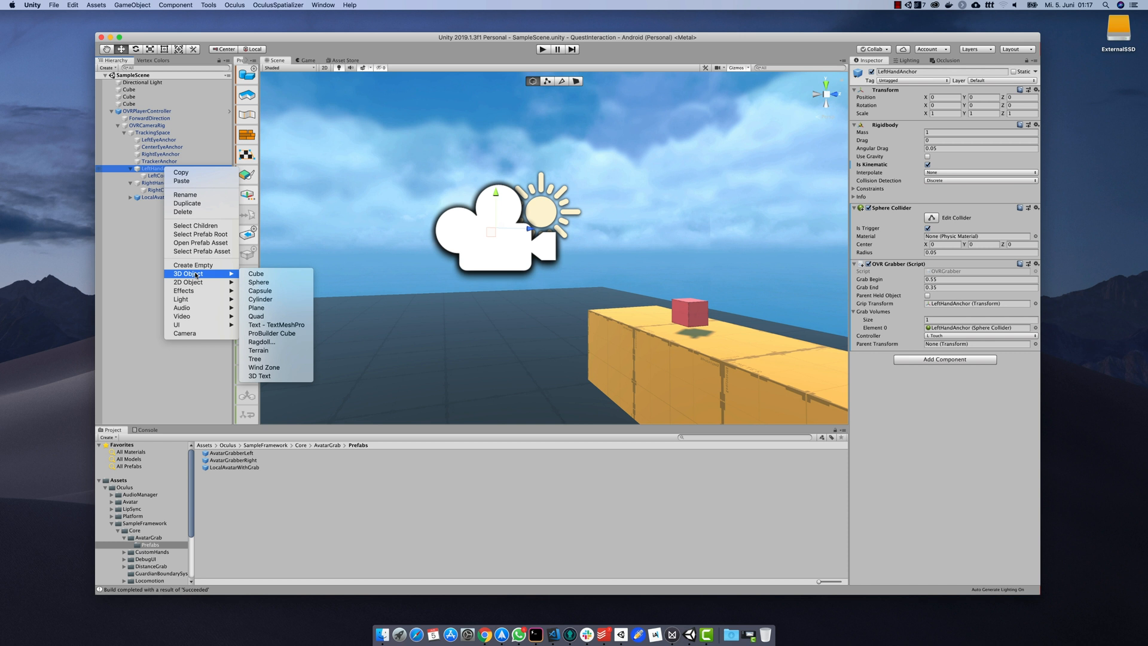
pyautogui.moveTo(268, 281)
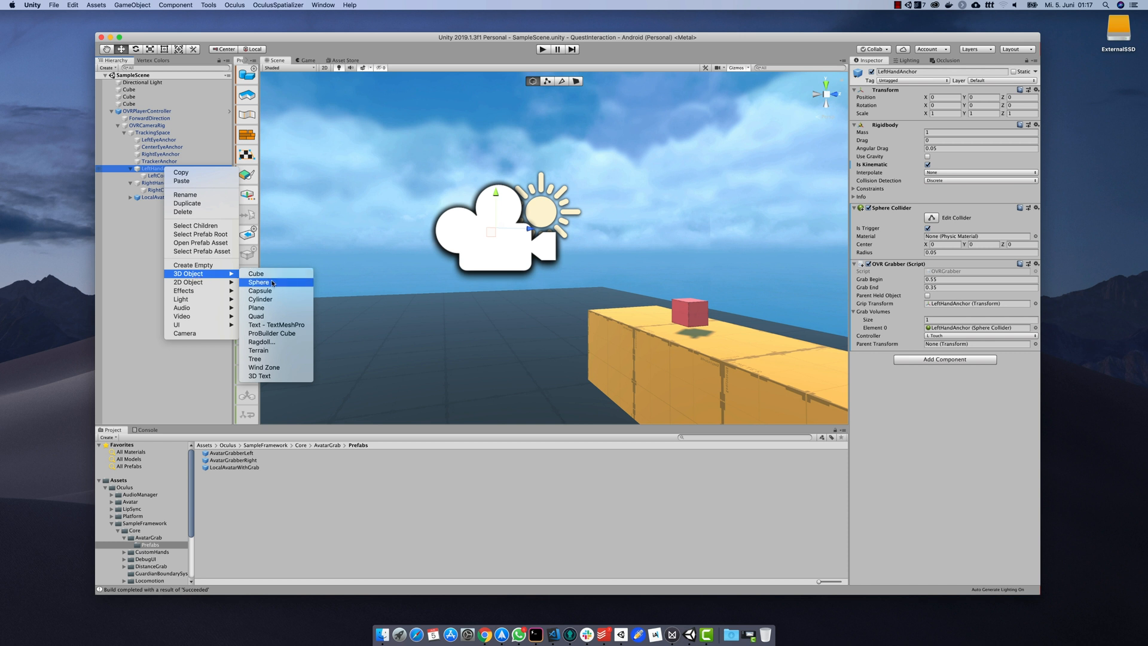
pyautogui.click(259, 281)
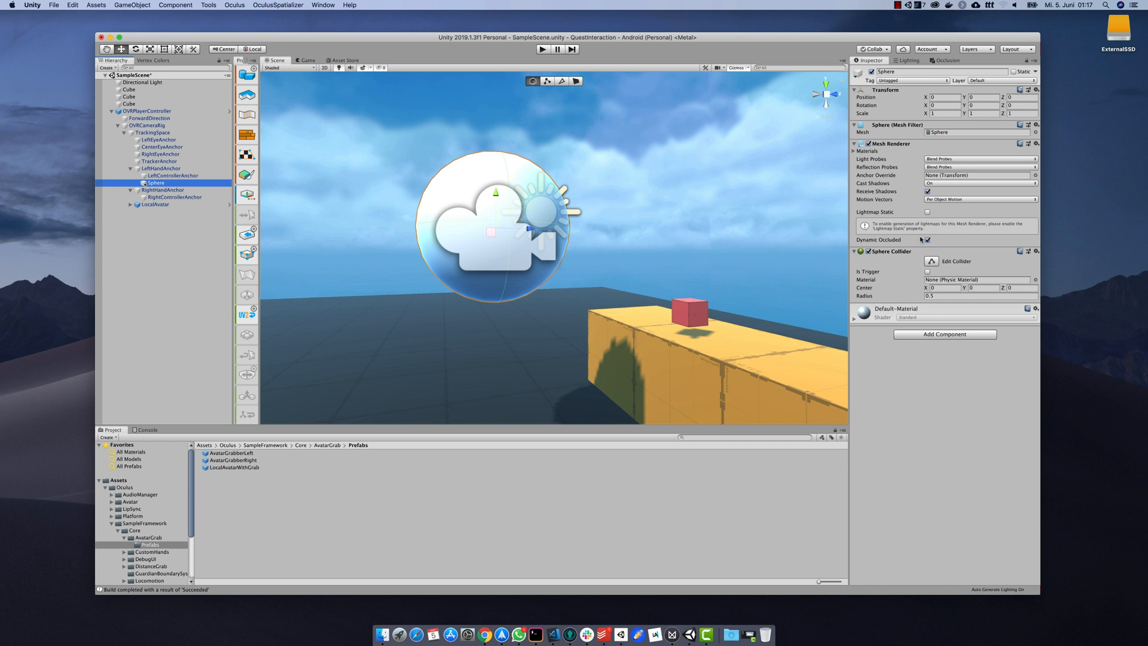
pyautogui.click(1036, 143)
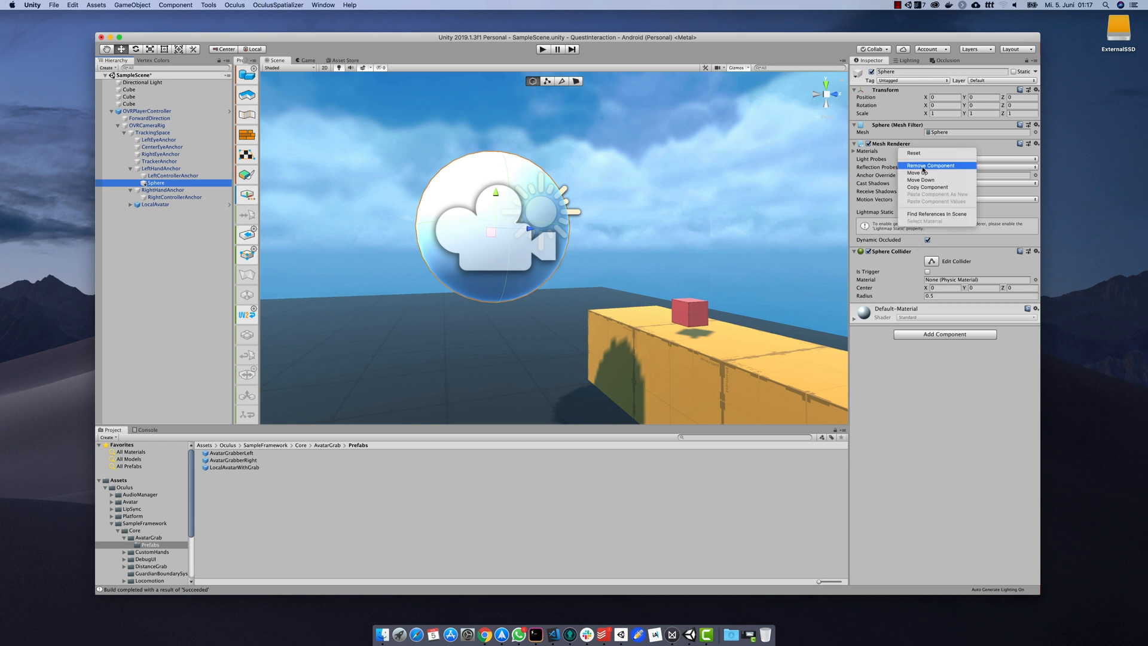
pyautogui.click(930, 165)
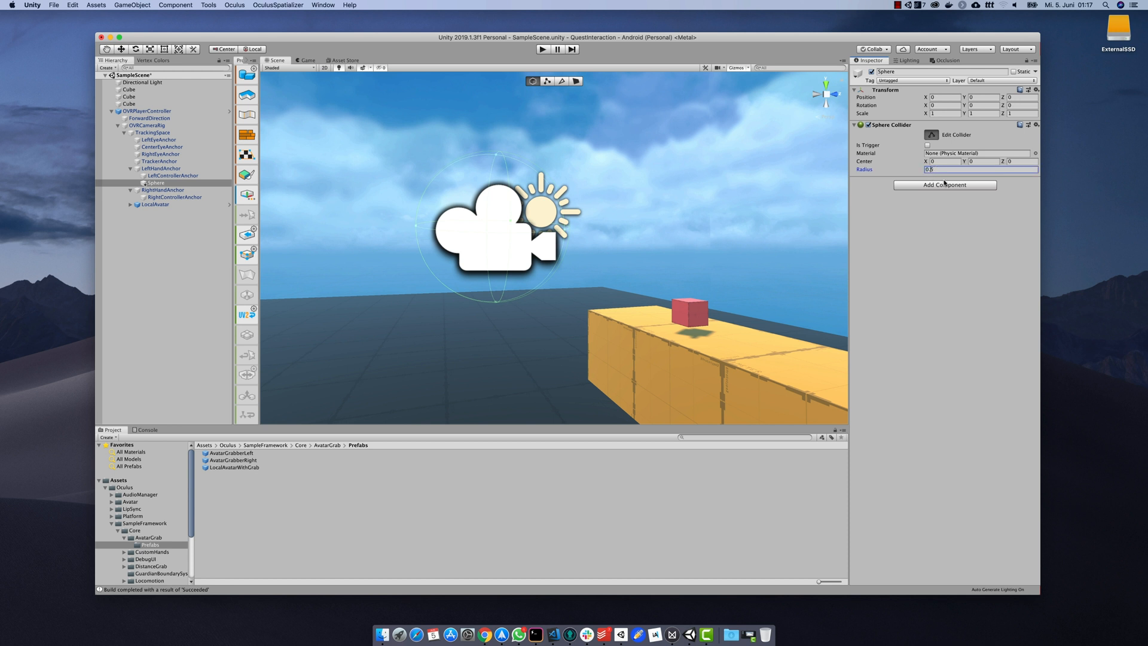
# - Give the Sphere's collider radius 0.05 and enable Is Trigger
pyautogui.write('0.05')
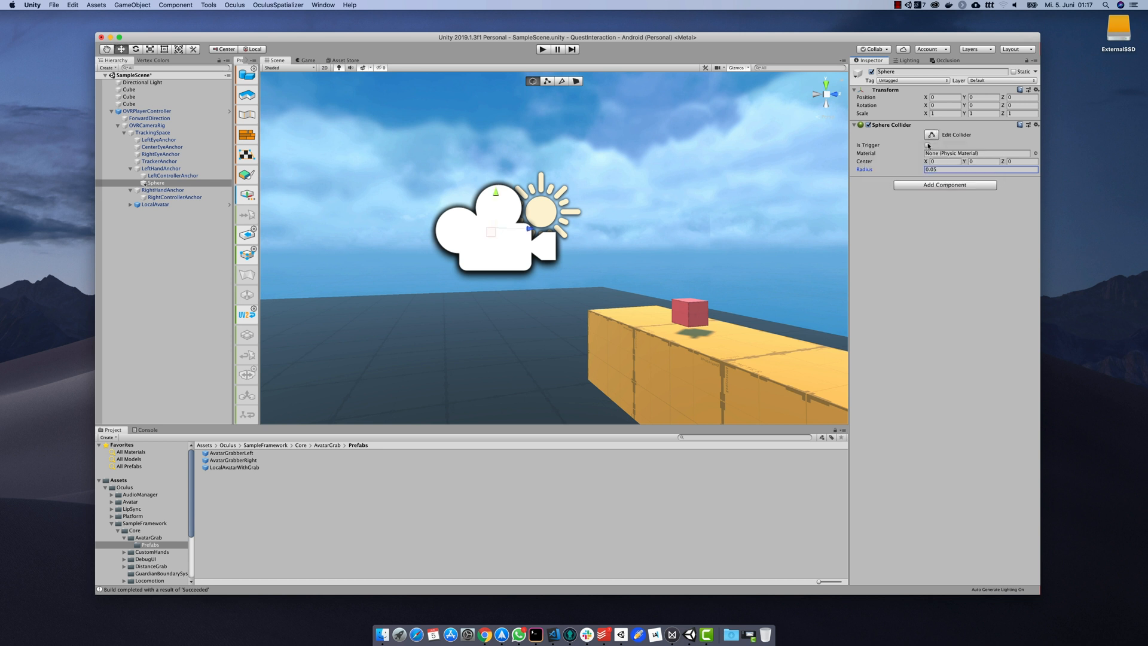
pyautogui.click(928, 145)
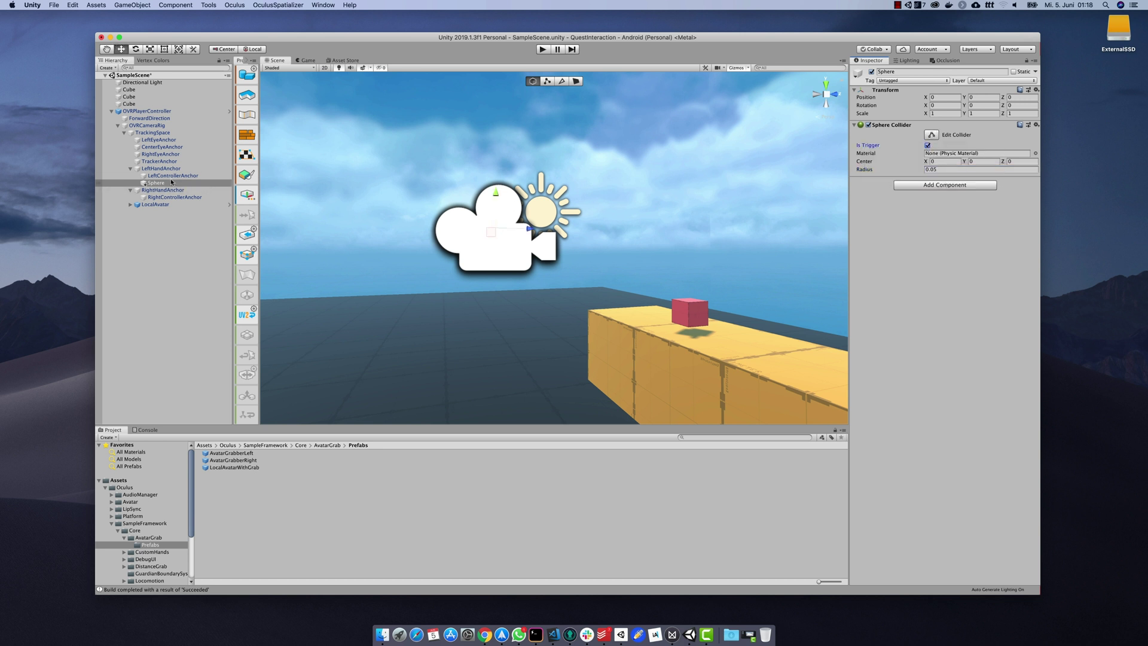
pyautogui.click(159, 168)
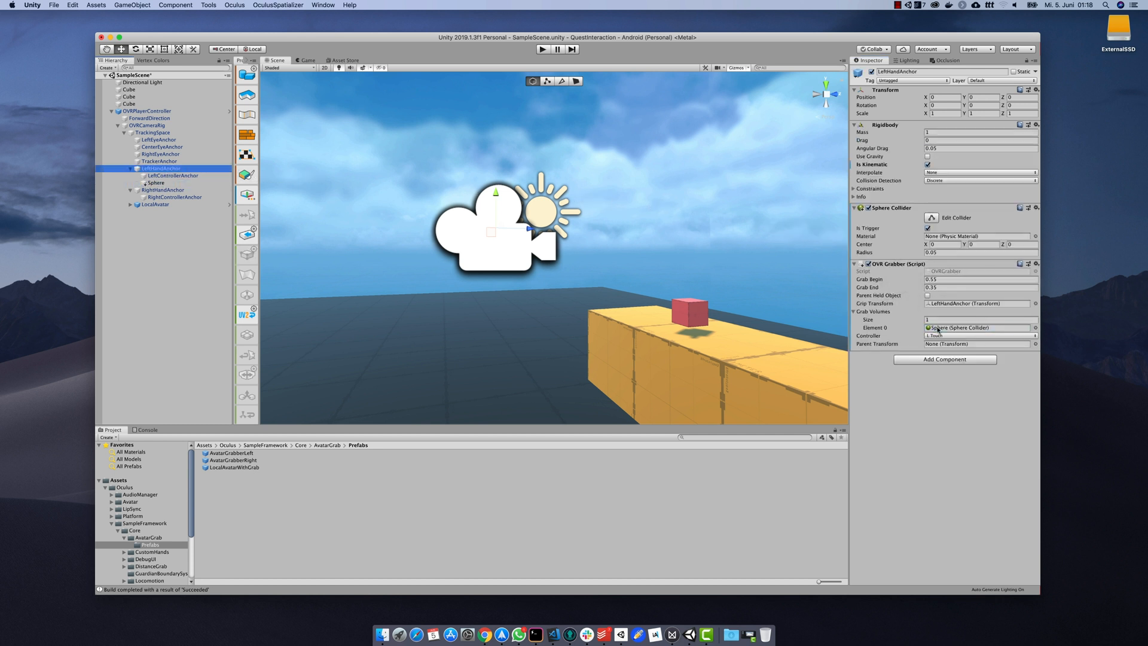
# - Remove LeftHandAnchor's own Sphere Collider and enable Parent Held Object on its grabber
pyautogui.click(1036, 209)
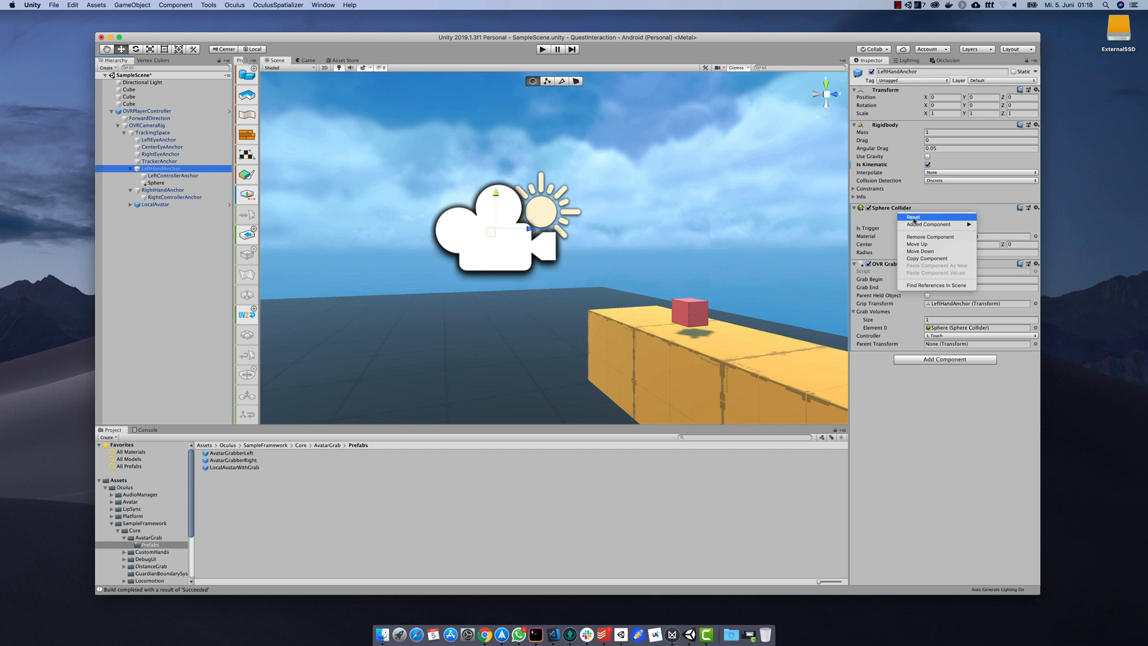
pyautogui.click(929, 236)
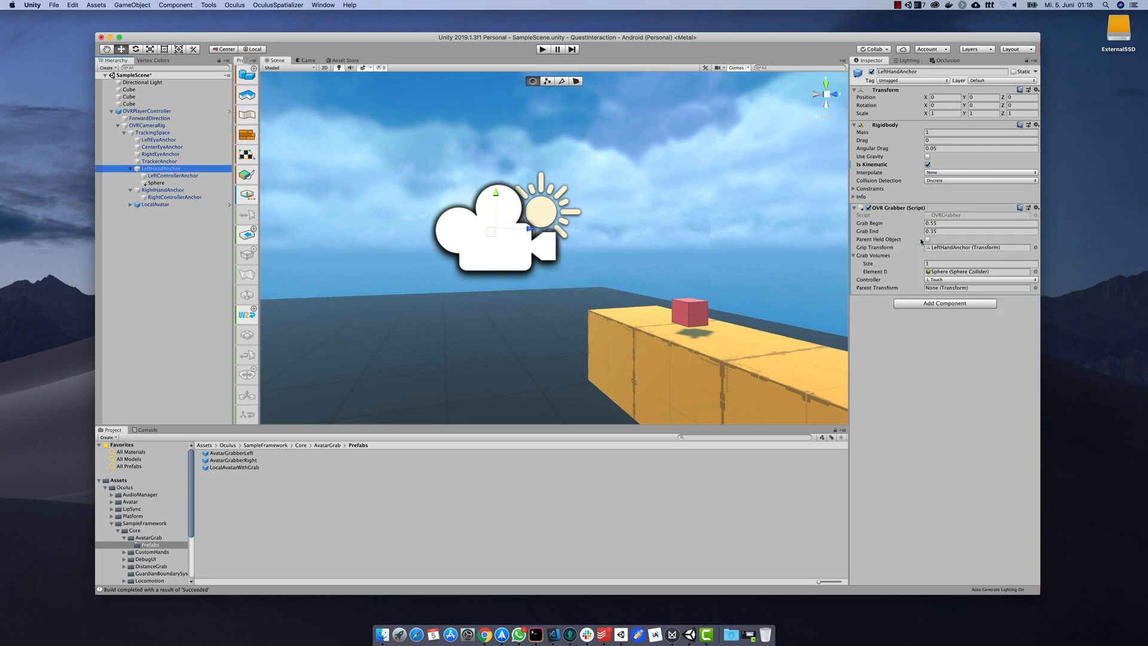
pyautogui.click(541, 50)
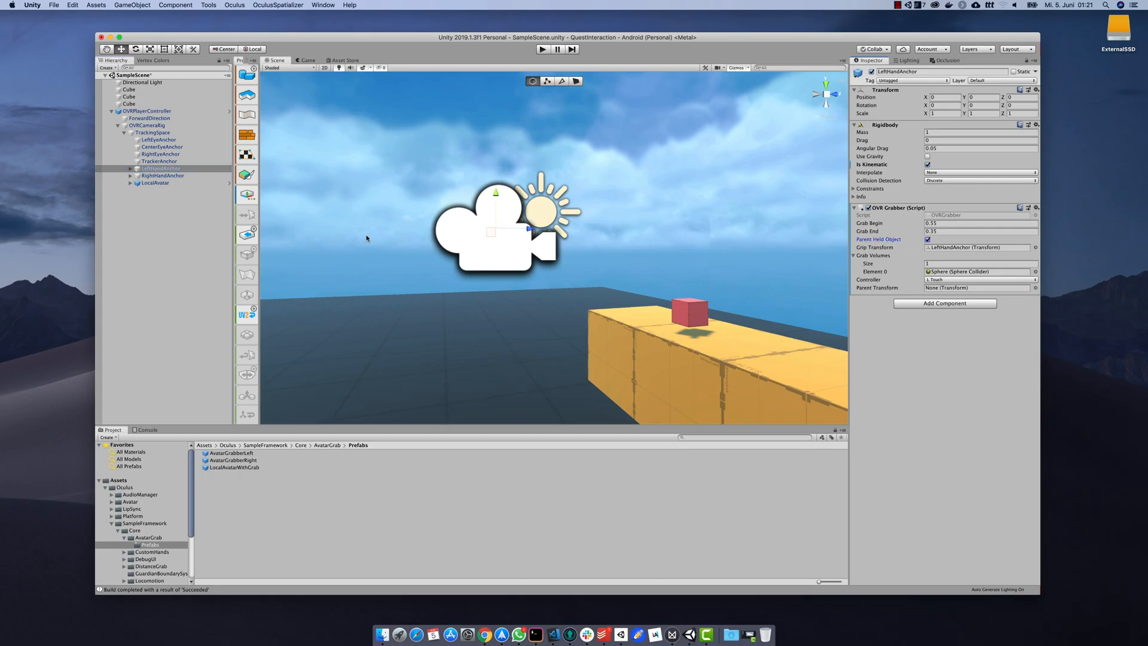
# - Enable Parent Held Object on the RightHandAnchor's OVR Grabber
pyautogui.click(162, 175)
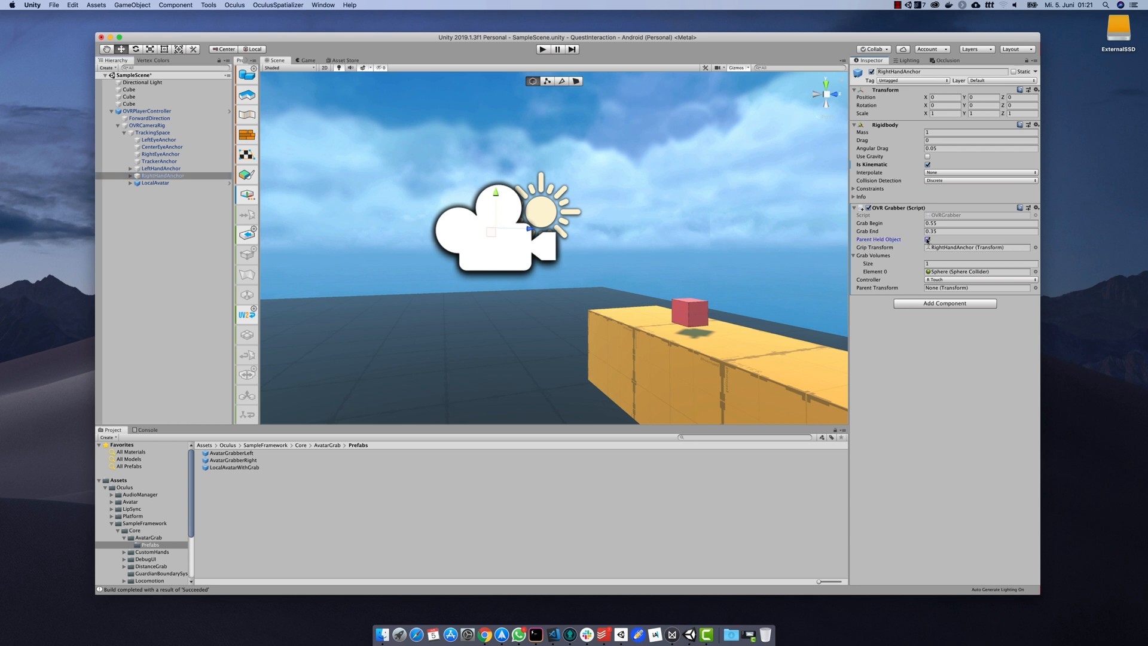
pyautogui.click(539, 50)
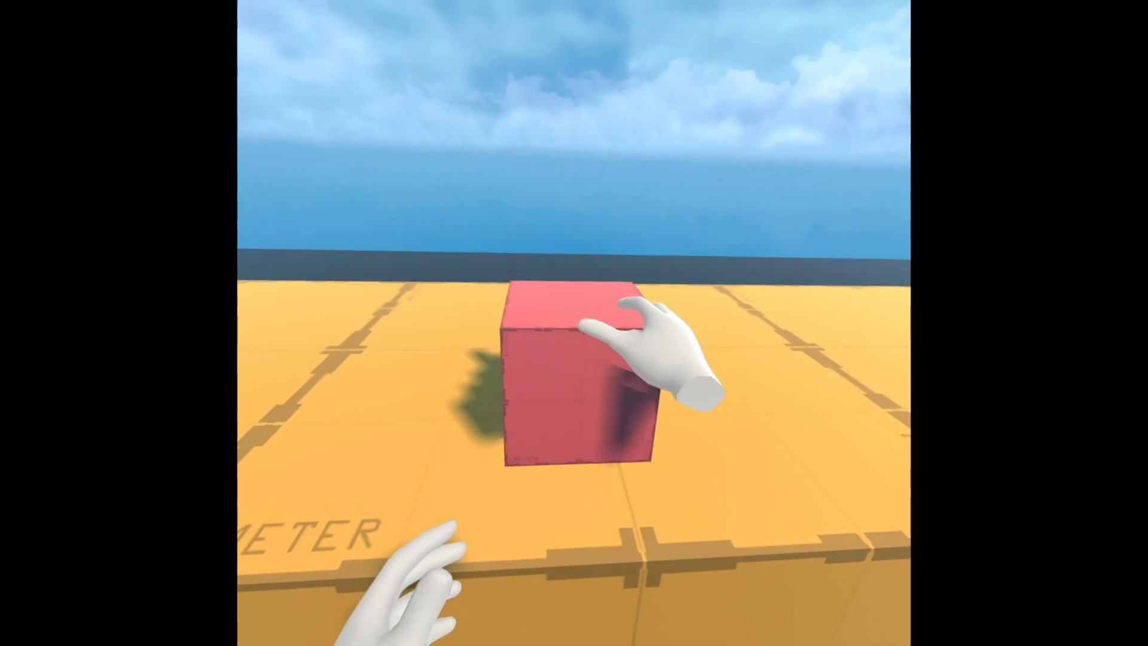